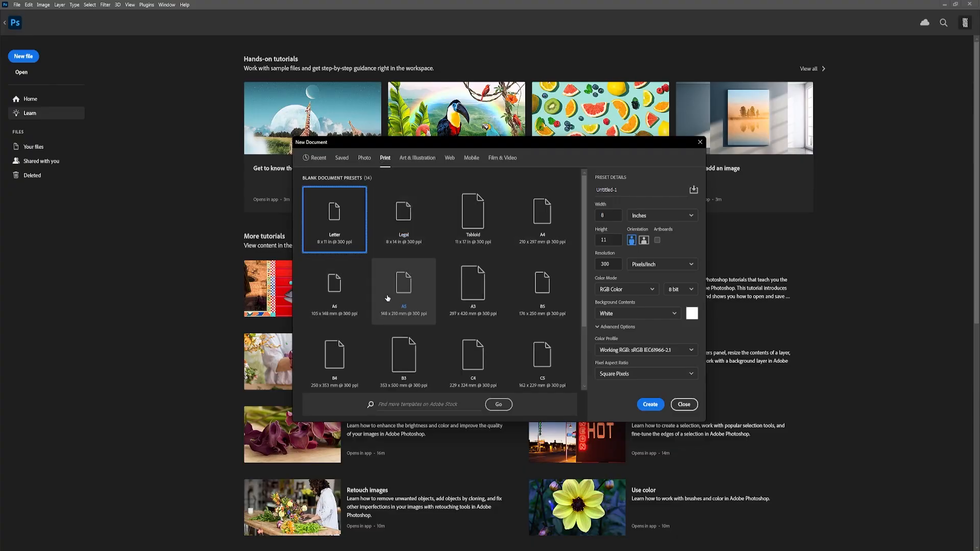
Create a new A3 portrait document, 297 × 420 mm at 300 ppi.
{"action": "left_click", "coordinate": [473, 291]}
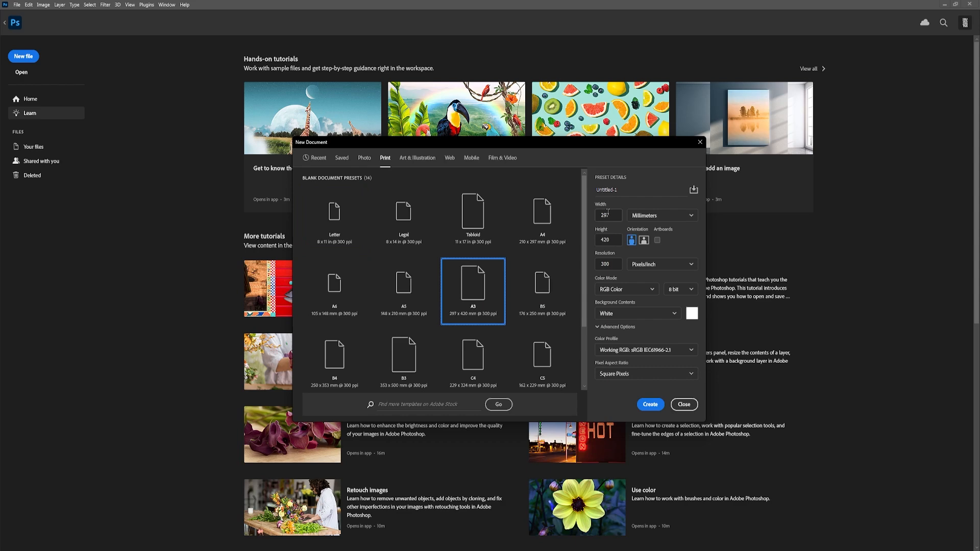
{"action": "left_click", "coordinate": [607, 264]}
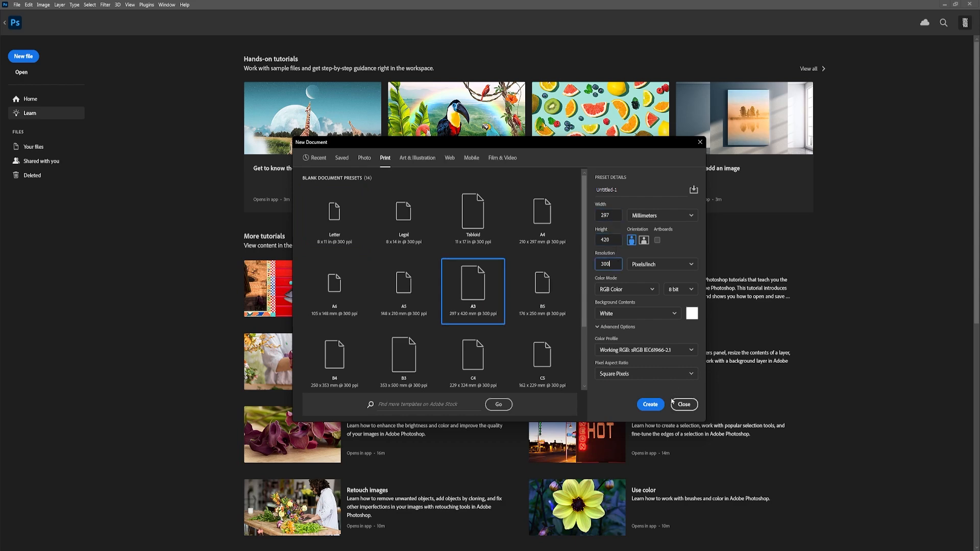
{"action": "left_click", "coordinate": [650, 405]}
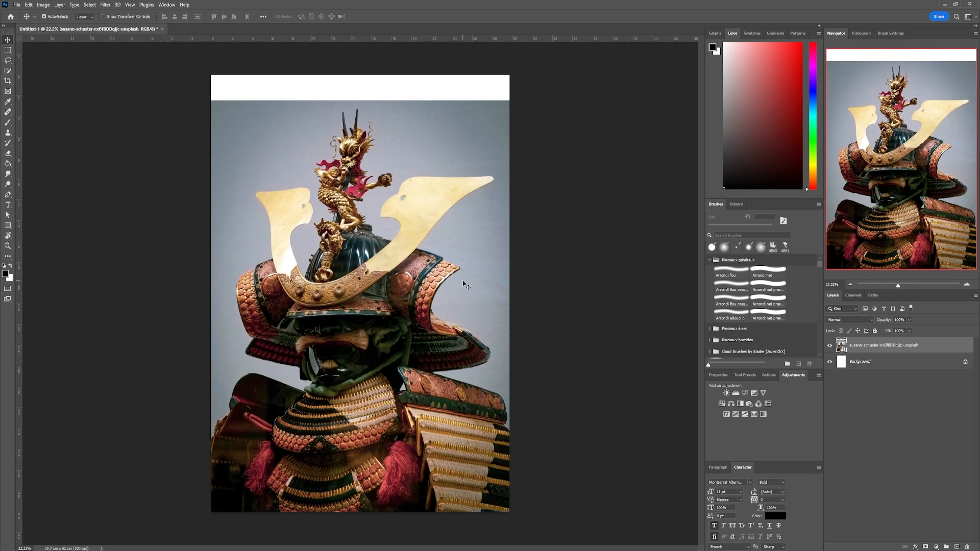
{"action": "mouse_move", "coordinate": [74, 5]}
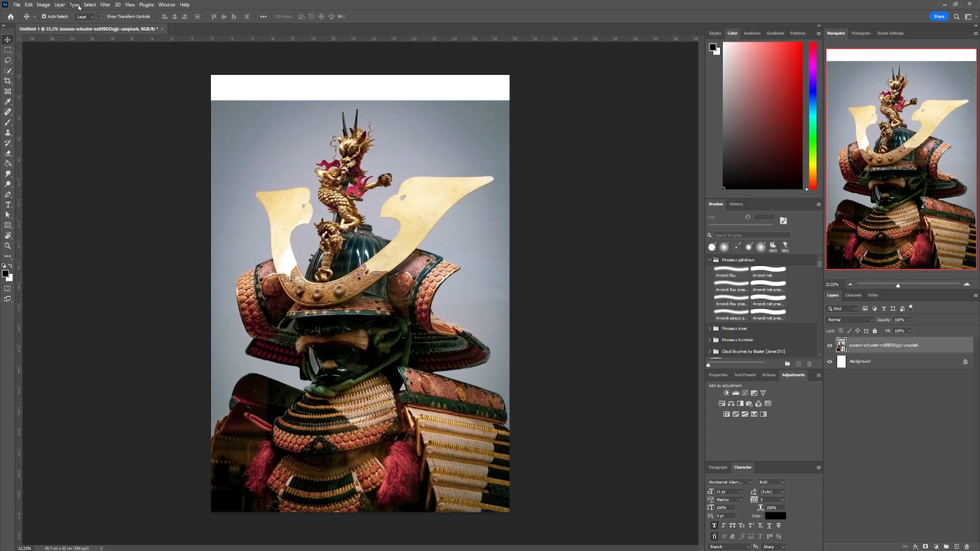
Automatically select the samurai armour in the placed photo with Select > Subject.
{"action": "left_click", "coordinate": [90, 4]}
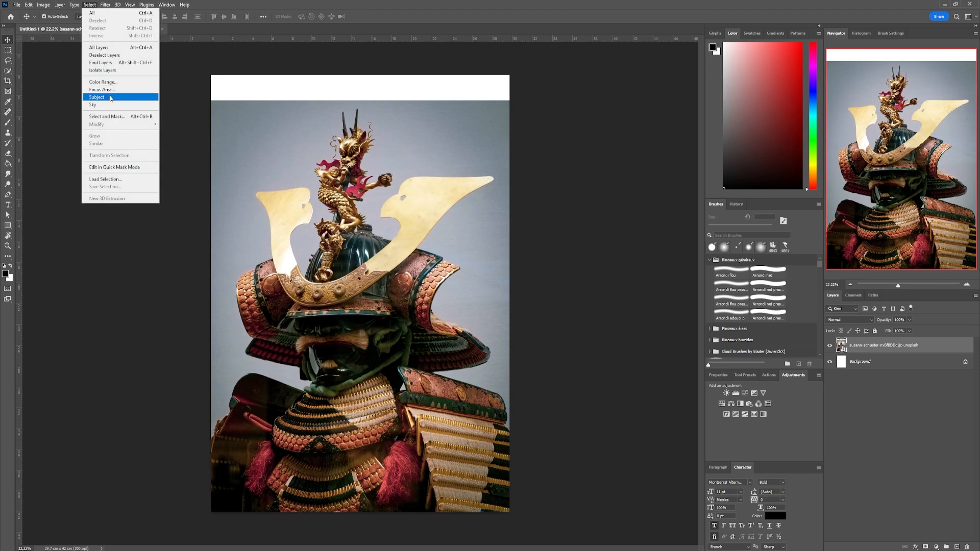
{"action": "left_click", "coordinate": [96, 98]}
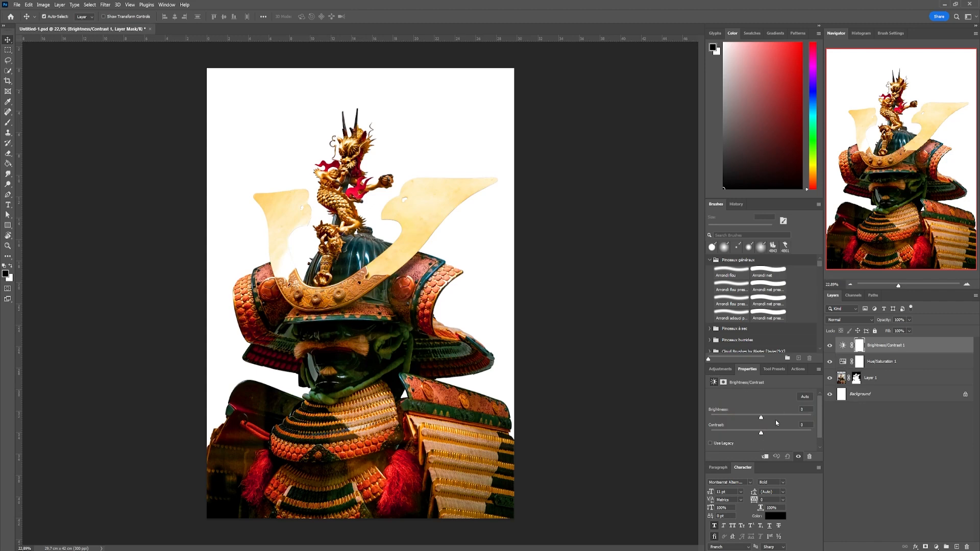
Tweak the armour's brightness/contrast, then select armour and adjustment layers for merging.
{"action": "left_click_drag", "start_coordinate": [761, 417], "coordinate": [752, 417]}
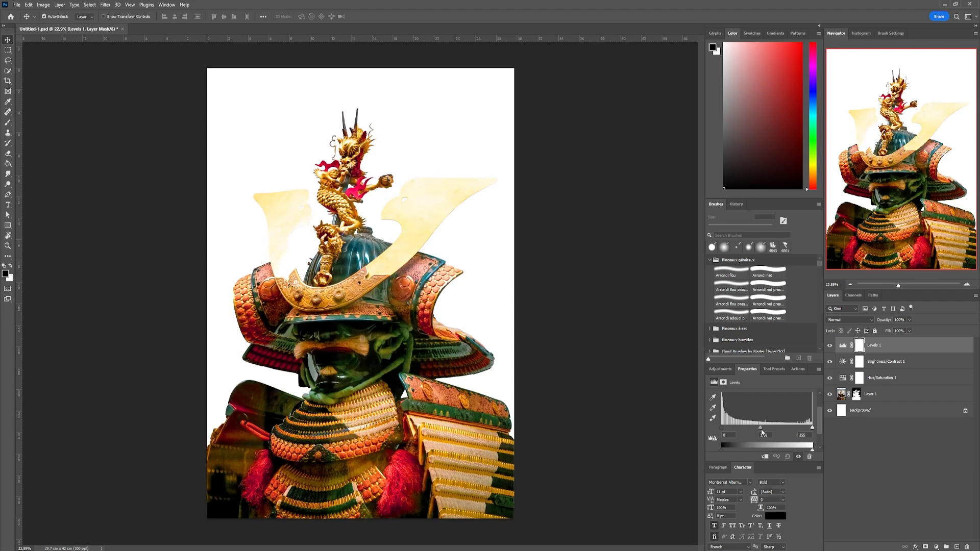
{"action": "left_click", "coordinate": [891, 394]}
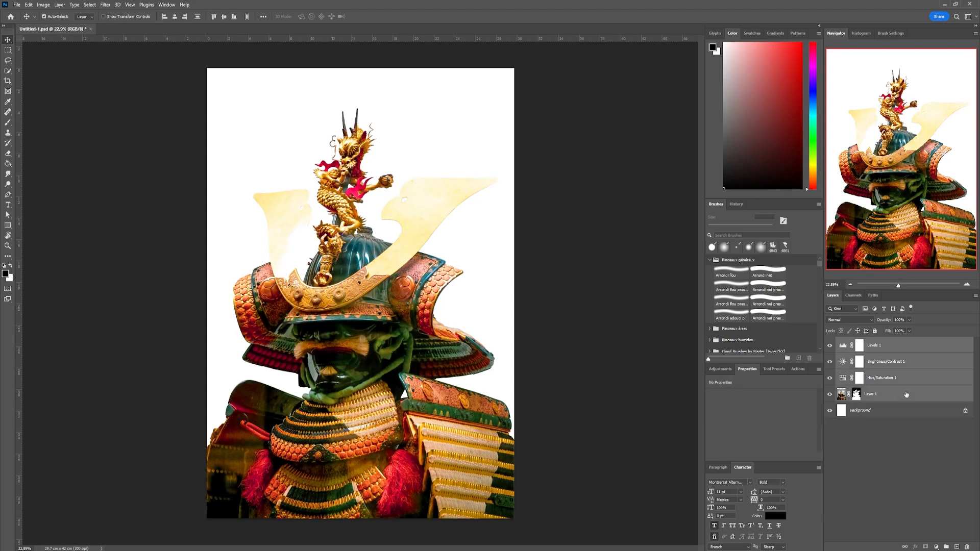
{"action": "right_click", "coordinate": [870, 394]}
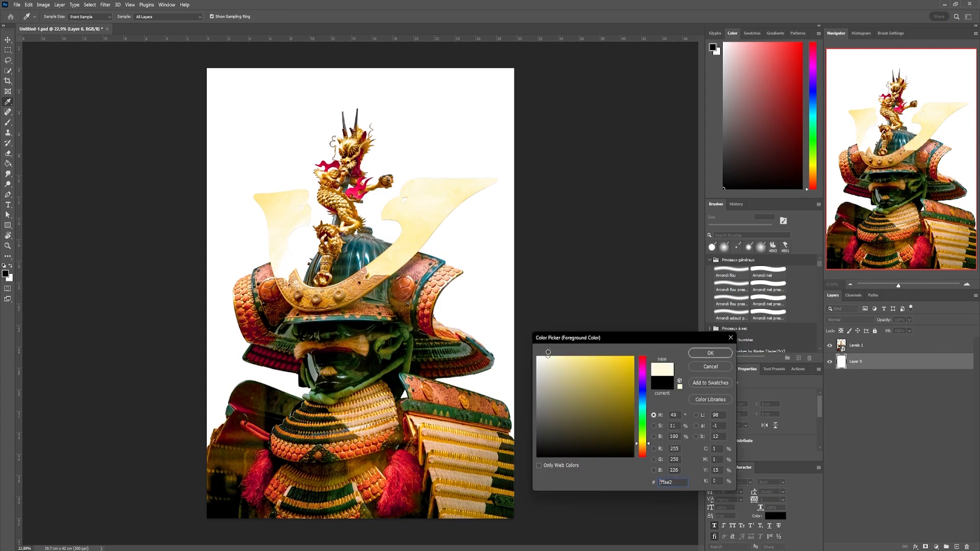
Fill the background cream #fff9e2 and give the rectangle a yellow-red-black gradient fill.
{"action": "left_click", "coordinate": [710, 352]}
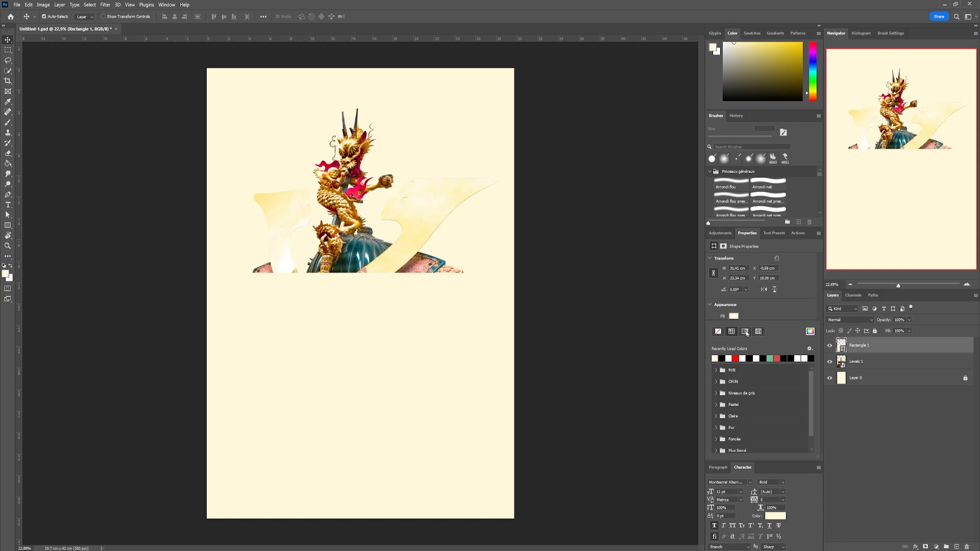
{"action": "left_click", "coordinate": [745, 331]}
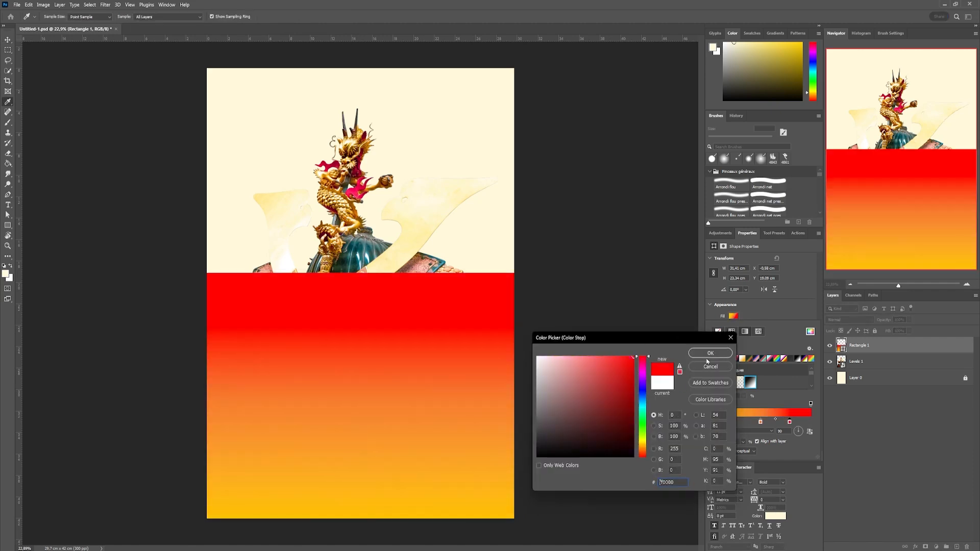
{"action": "left_click", "coordinate": [709, 353]}
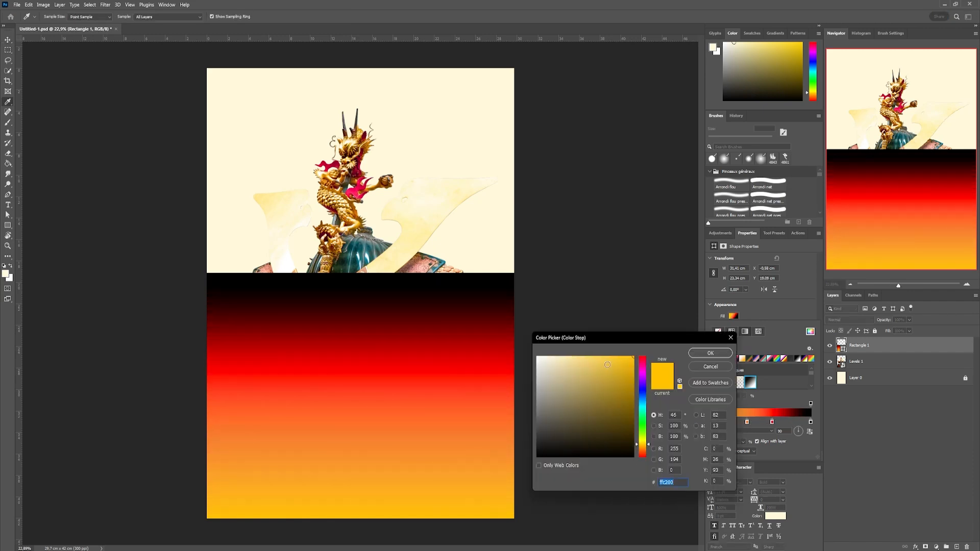
{"action": "left_click", "coordinate": [710, 352]}
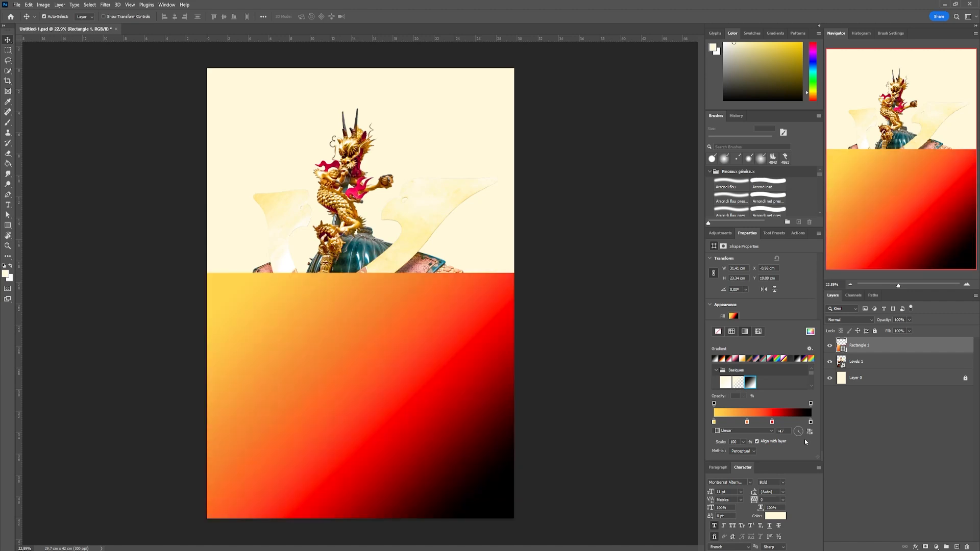
{"action": "mouse_move", "coordinate": [803, 441]}
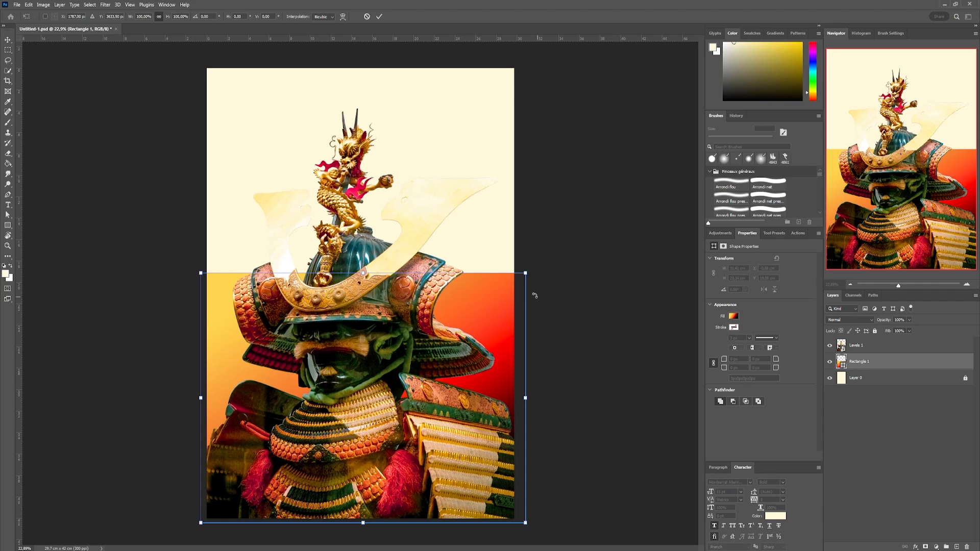
{"action": "mouse_move", "coordinate": [529, 297]}
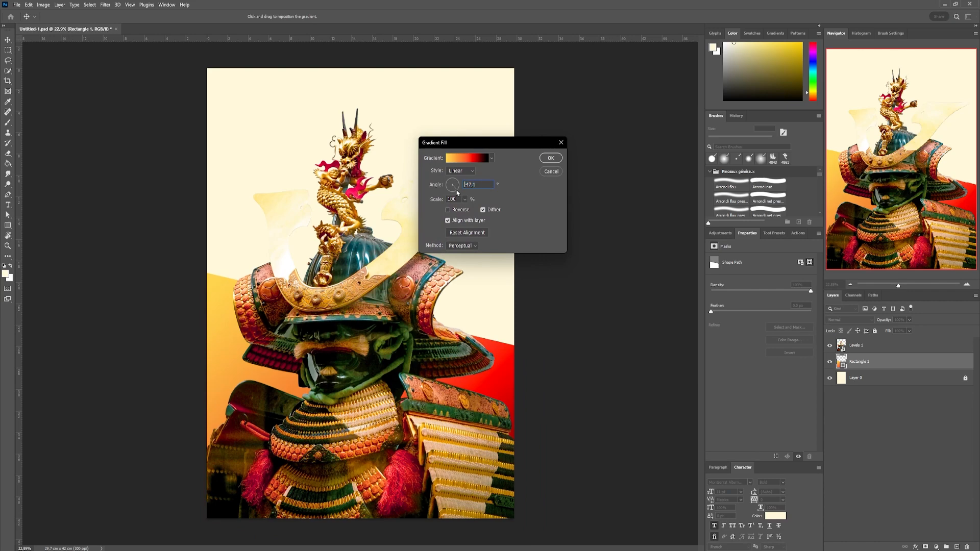
Set the tilted block's gradient fill angle to about 47°.
{"action": "left_click", "coordinate": [469, 158]}
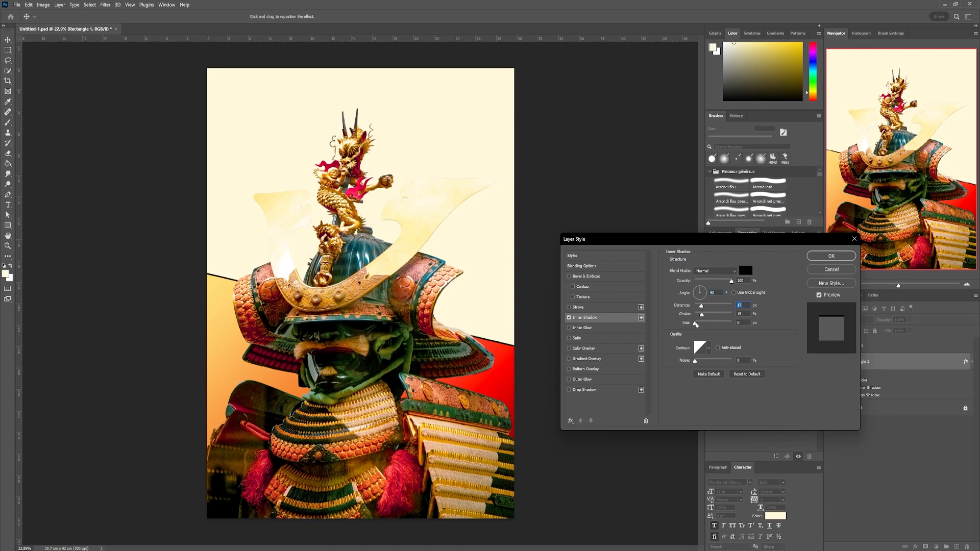
Apply an inner shadow with increased distance to the gradient slash.
{"action": "left_click_drag", "start_coordinate": [699, 323], "coordinate": [731, 323]}
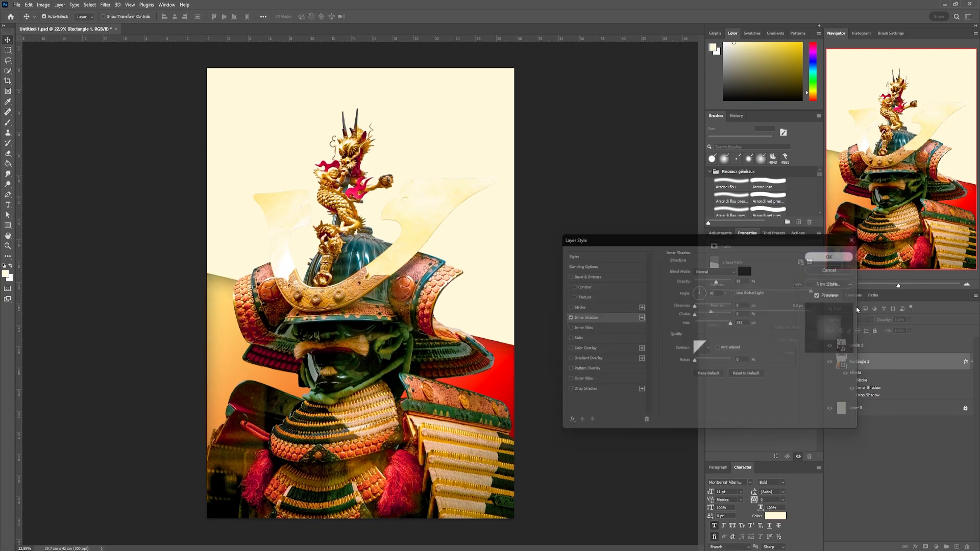
{"action": "left_click", "coordinate": [828, 257]}
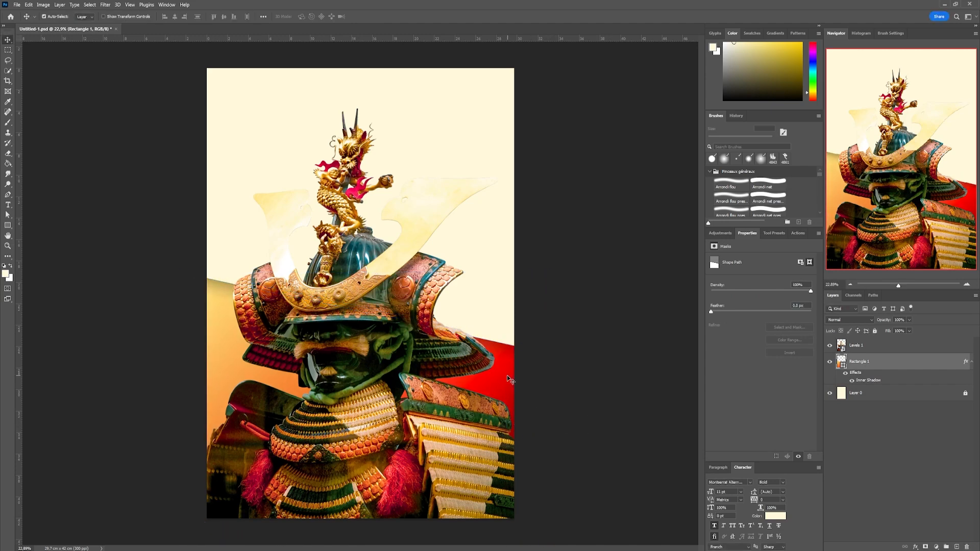
Enable a drop shadow in the armour layer's Layer Style.
{"action": "left_click", "coordinate": [866, 345]}
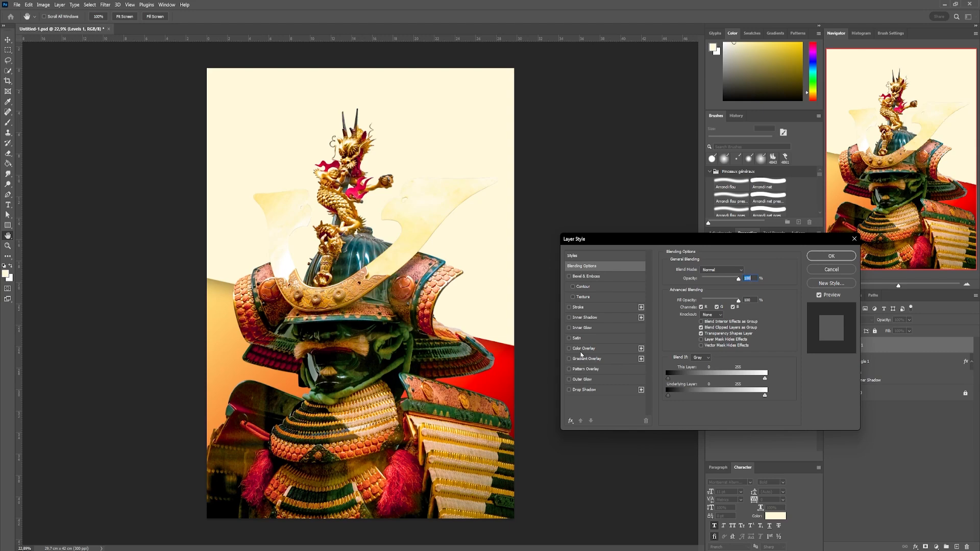
{"action": "left_click", "coordinate": [568, 390]}
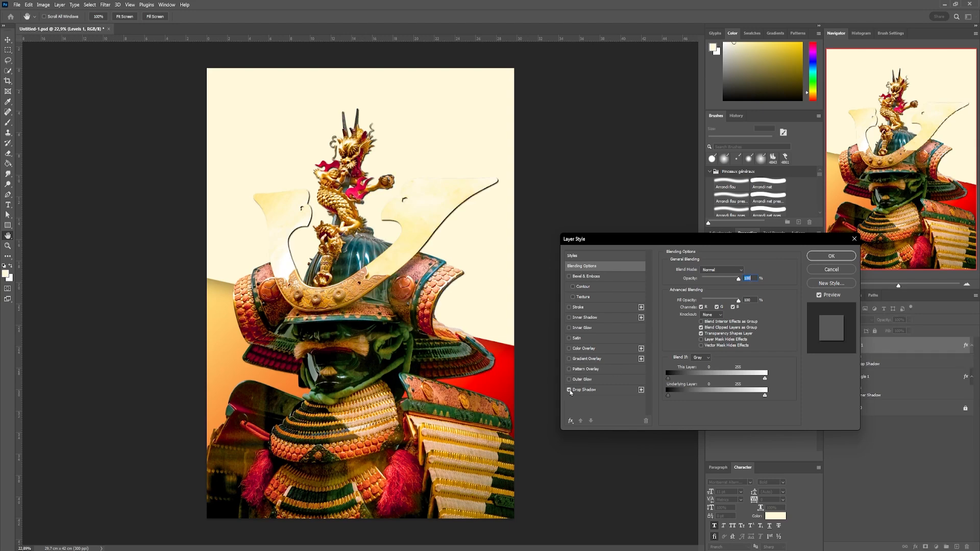
{"action": "left_click", "coordinate": [584, 390]}
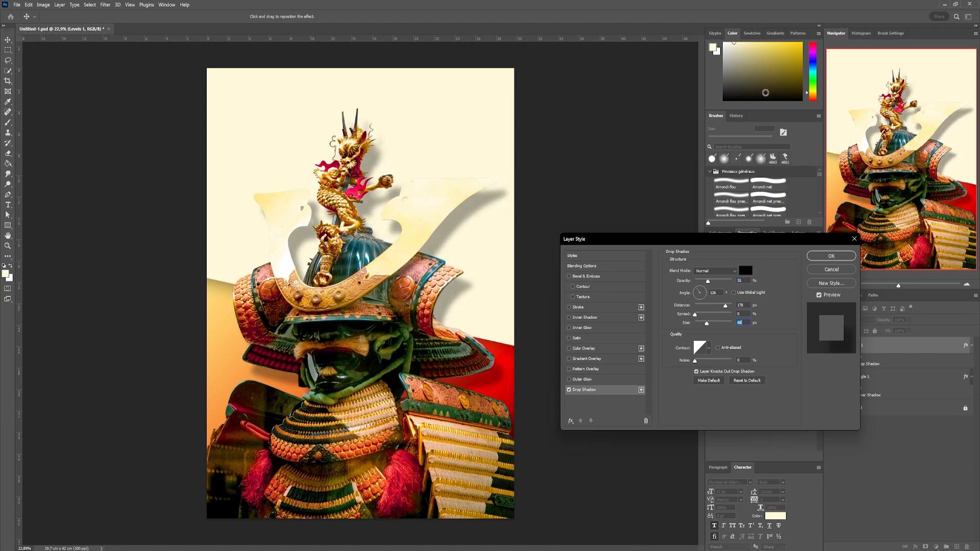
{"action": "mouse_move", "coordinate": [575, 363]}
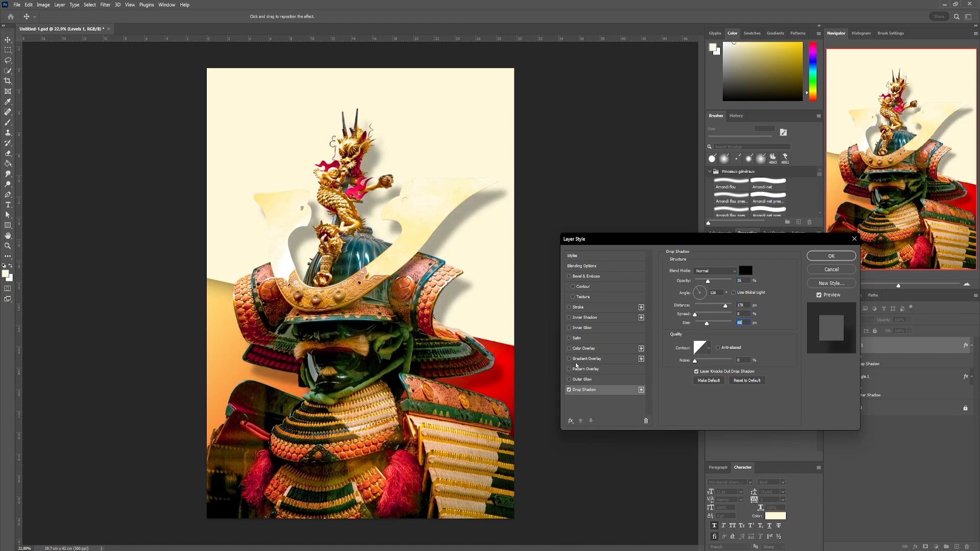
Add a smooth inner bevel with reduced depth and turn on inner glow.
{"action": "left_click", "coordinate": [569, 276]}
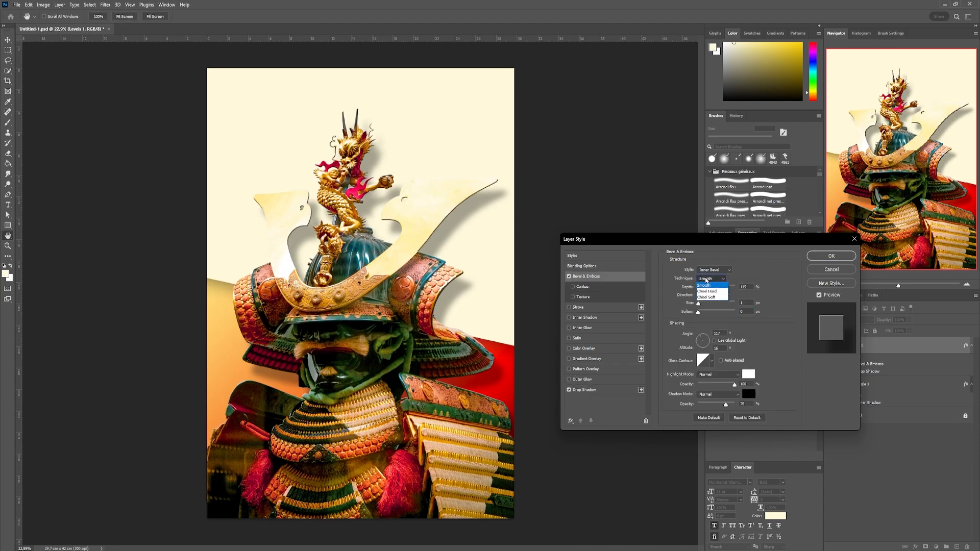
{"action": "left_click", "coordinate": [715, 269]}
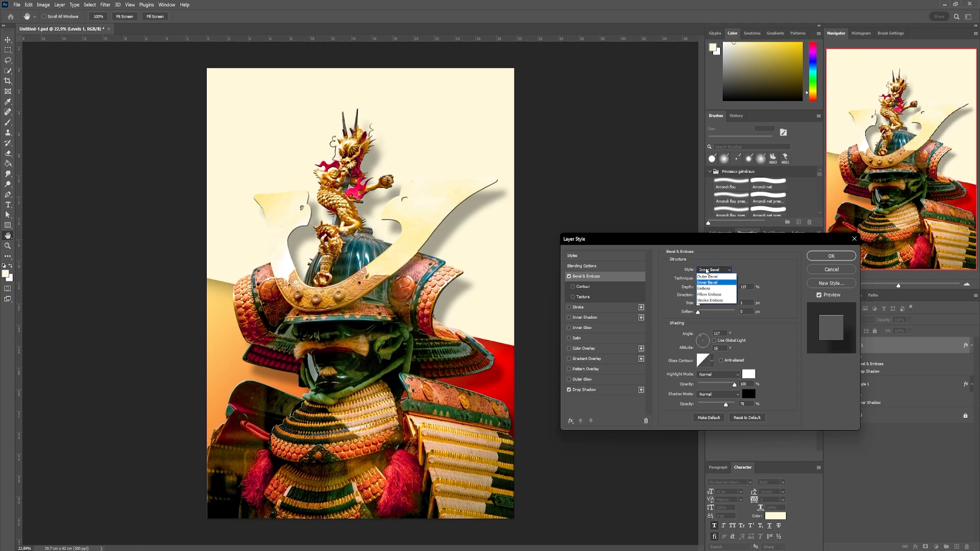
{"action": "left_click", "coordinate": [710, 282]}
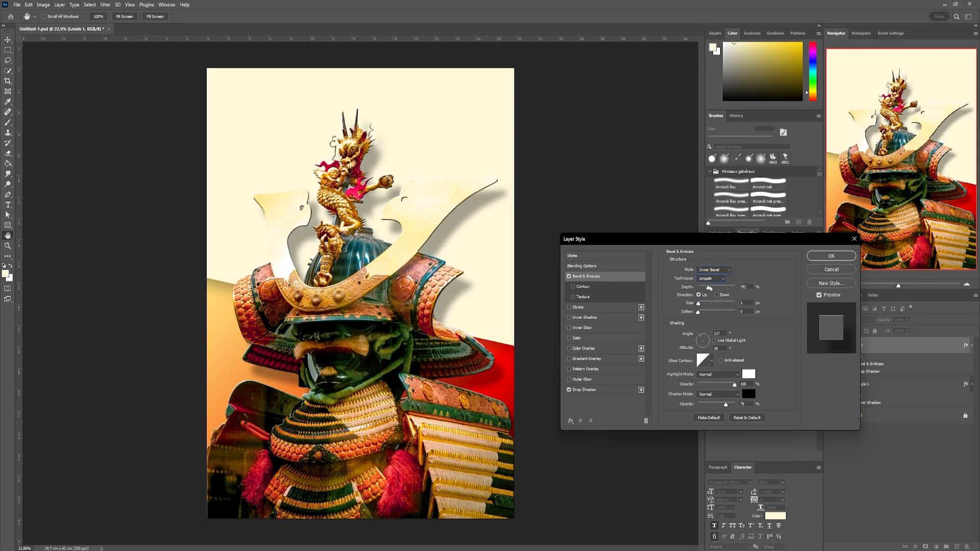
{"action": "left_click_drag", "start_coordinate": [709, 286], "coordinate": [698, 287]}
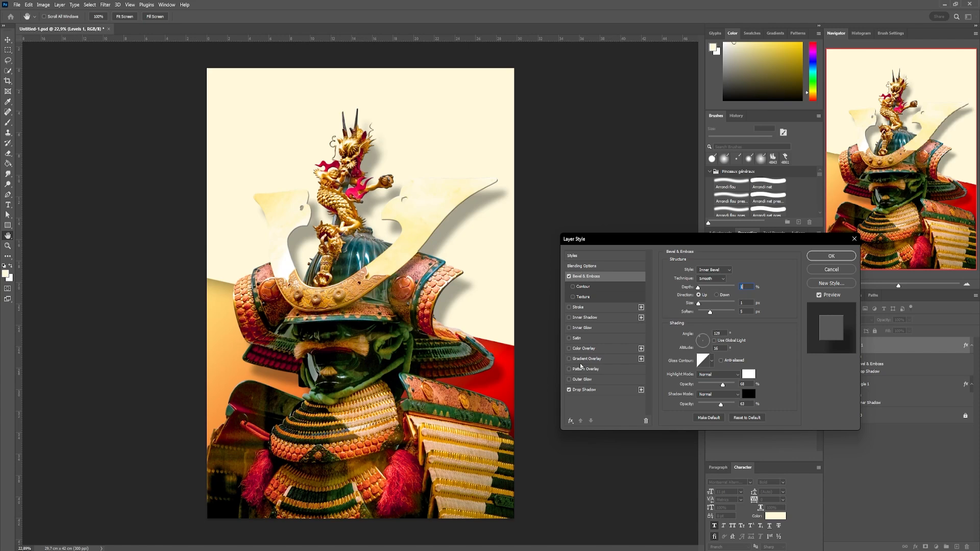
{"action": "left_click", "coordinate": [585, 317]}
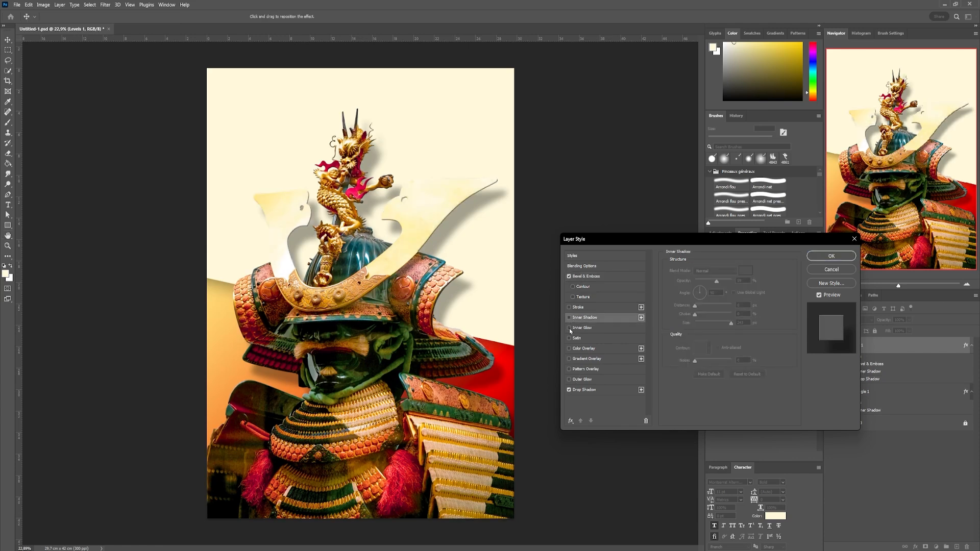
{"action": "left_click", "coordinate": [582, 328]}
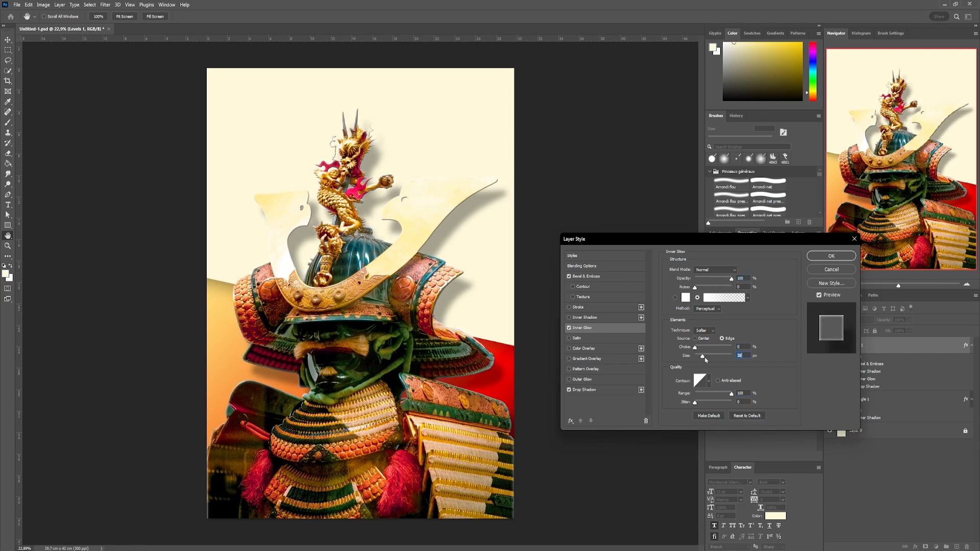
Apply the layer style, then raise exposure, texture and clarity in Camera Raw.
{"action": "left_click", "coordinate": [831, 255]}
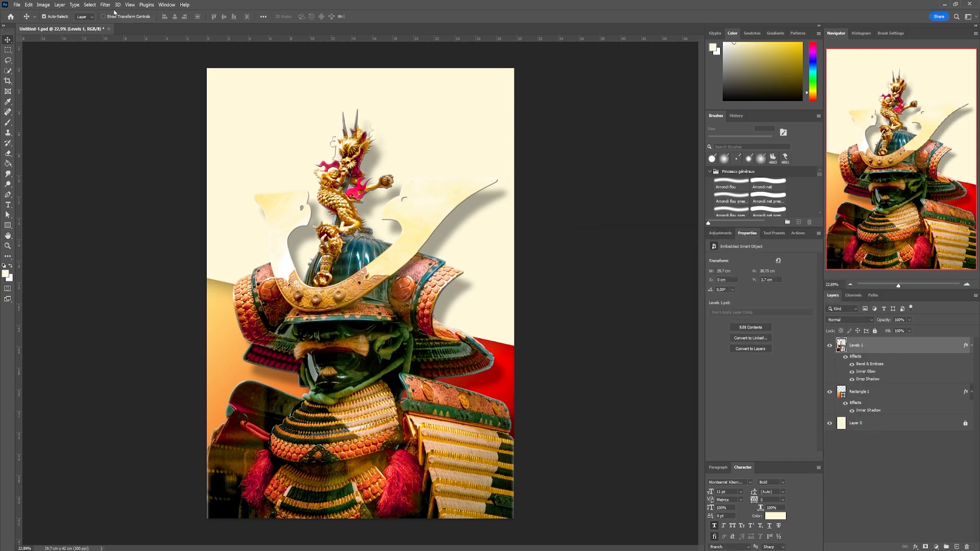
{"action": "left_click", "coordinate": [105, 4]}
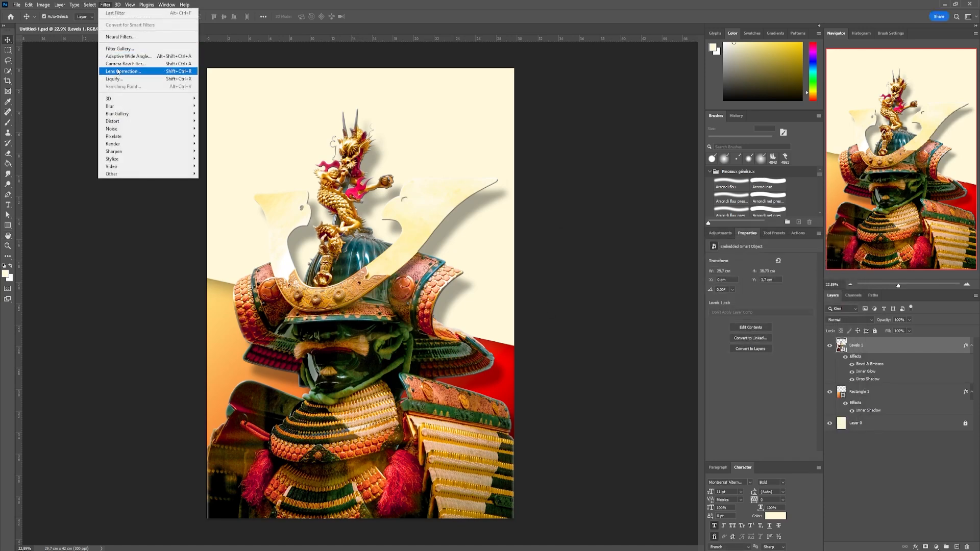
{"action": "left_click", "coordinate": [122, 71]}
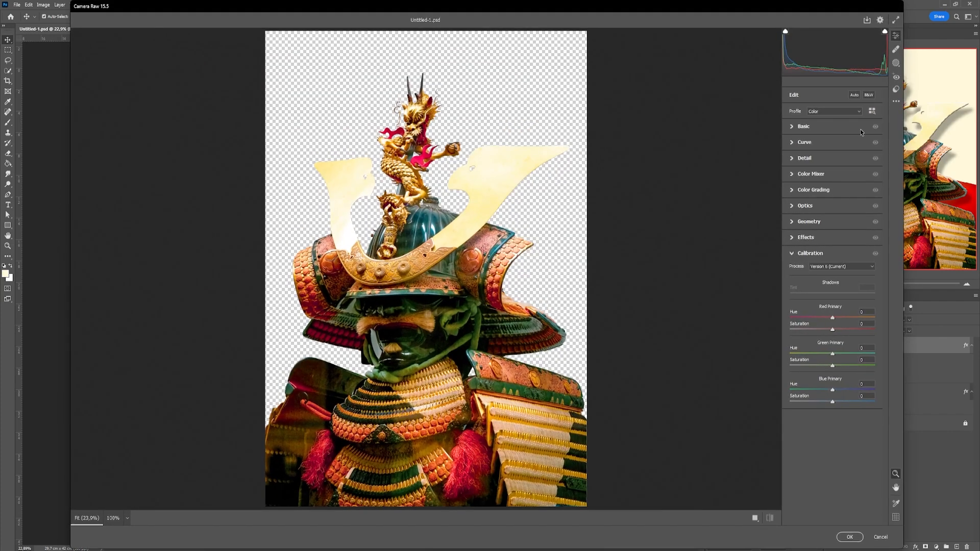
{"action": "left_click", "coordinate": [803, 126]}
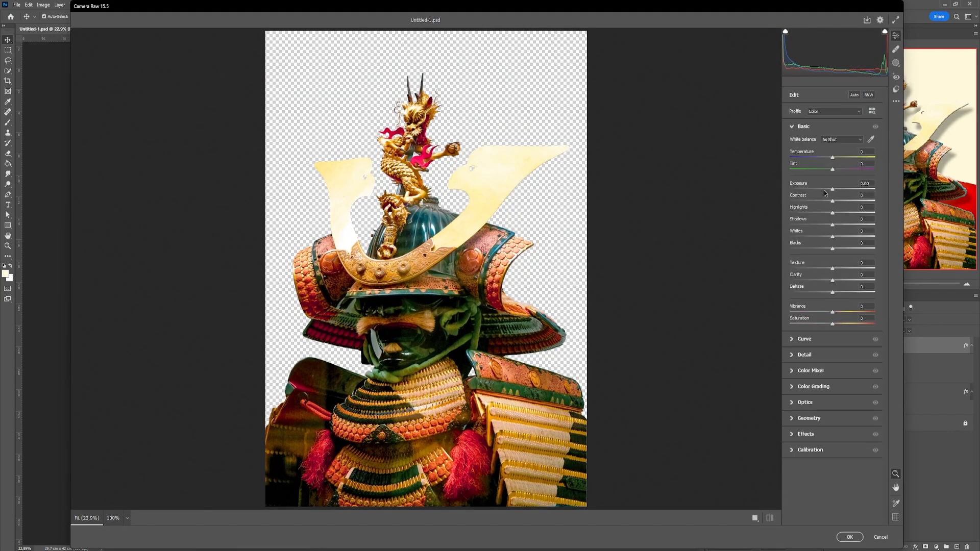
{"action": "left_click_drag", "start_coordinate": [832, 189], "coordinate": [837, 190]}
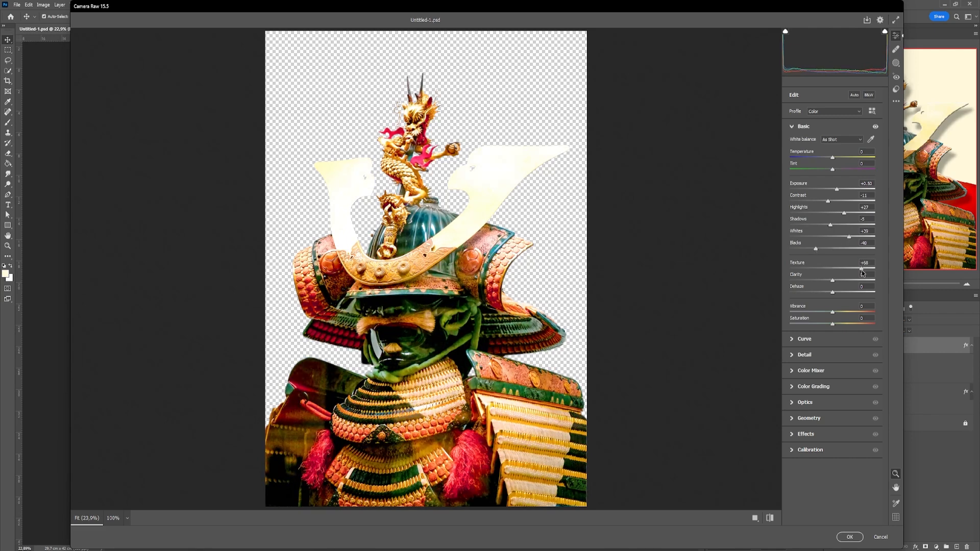
{"action": "left_click_drag", "start_coordinate": [833, 279], "coordinate": [860, 279]}
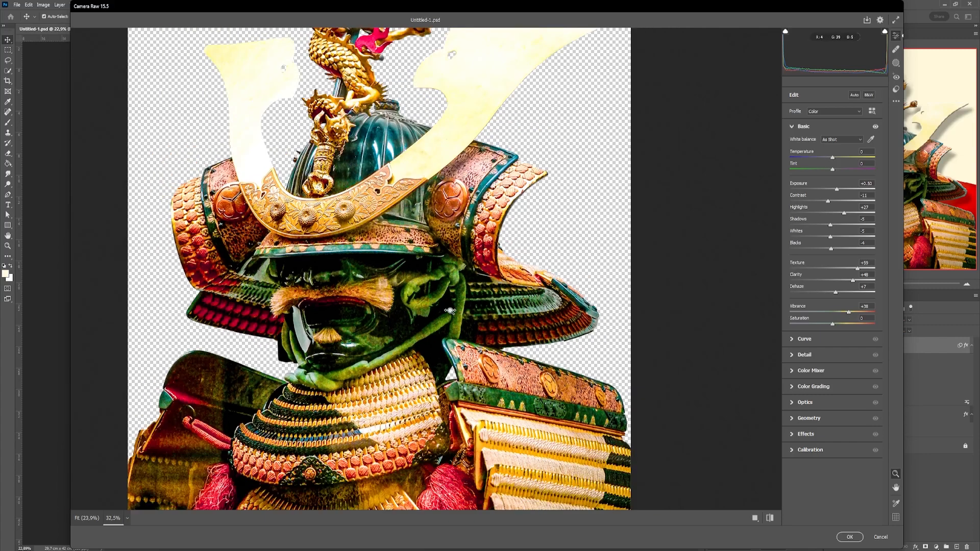
Raise sharpening, noise reduction and detail in Camera Raw's Detail panel, then apply.
{"action": "left_click", "coordinate": [804, 158]}
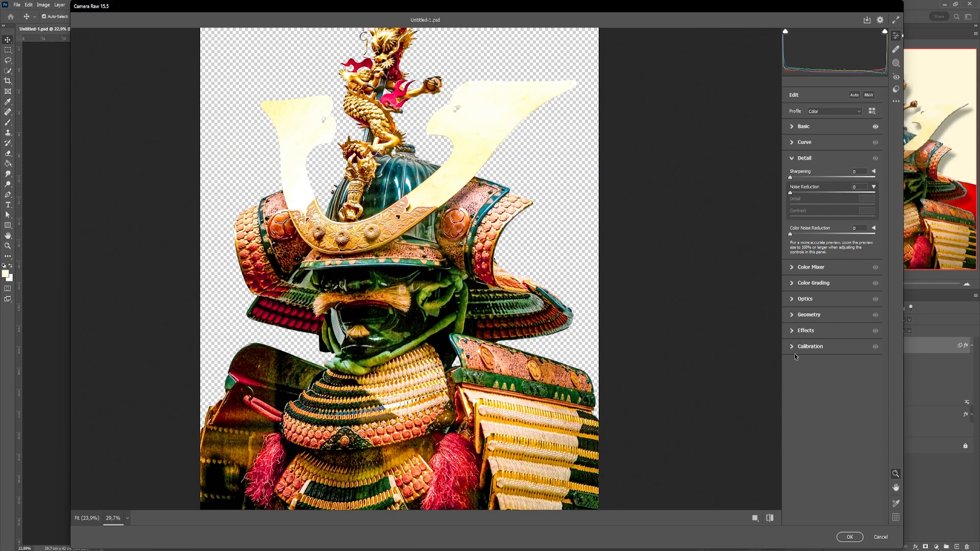
{"action": "mouse_move", "coordinate": [805, 178]}
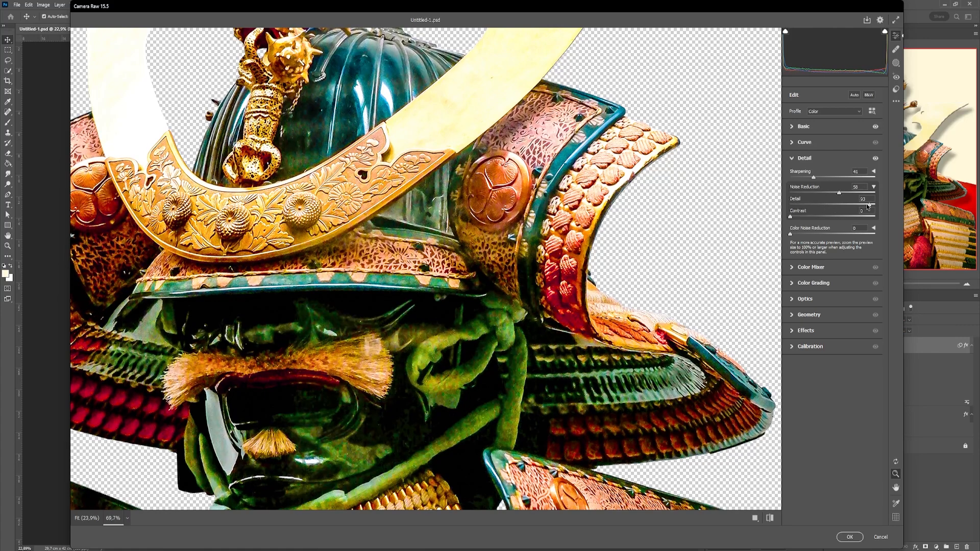
{"action": "left_click_drag", "start_coordinate": [839, 205], "coordinate": [875, 205]}
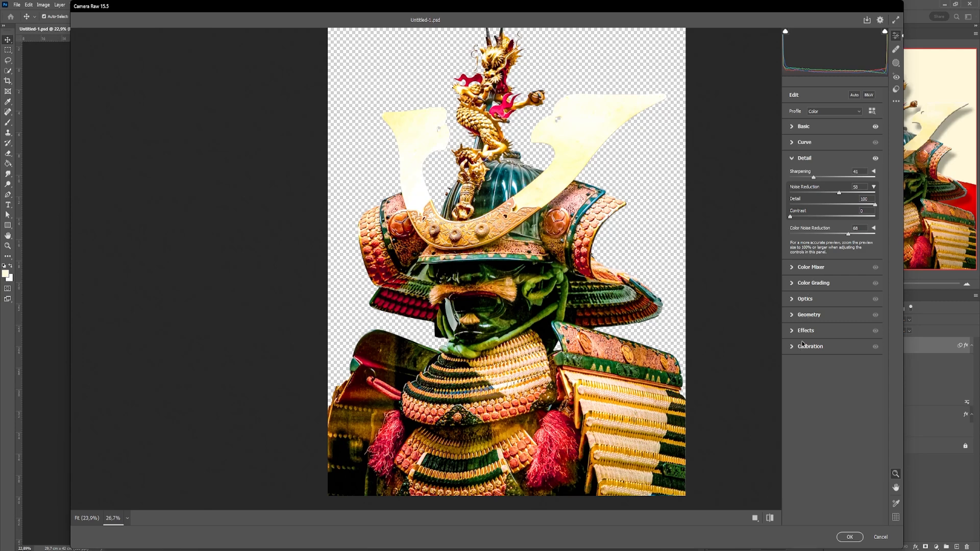
{"action": "left_click", "coordinate": [850, 537]}
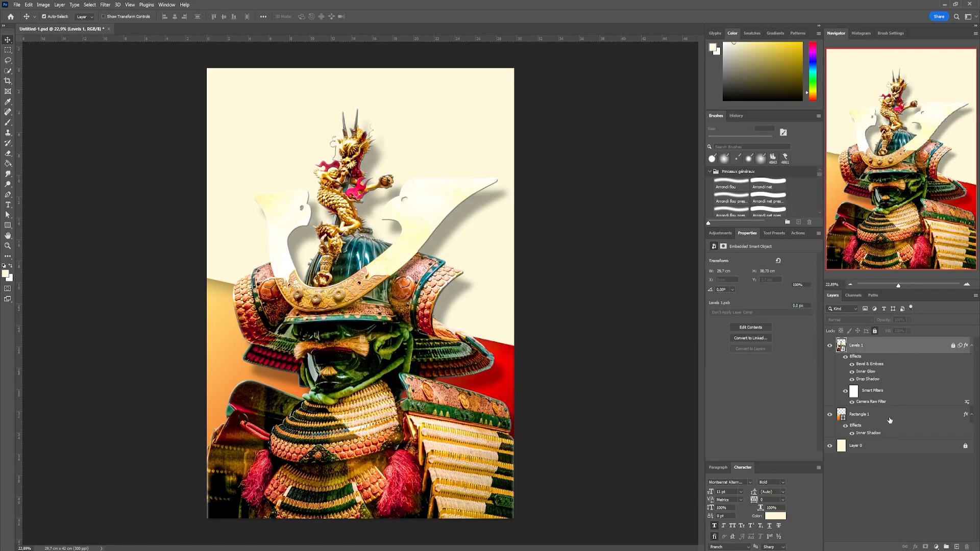
Type 'HONOR' in red on a new text layer and pick its typeface.
{"action": "left_click", "coordinate": [860, 413]}
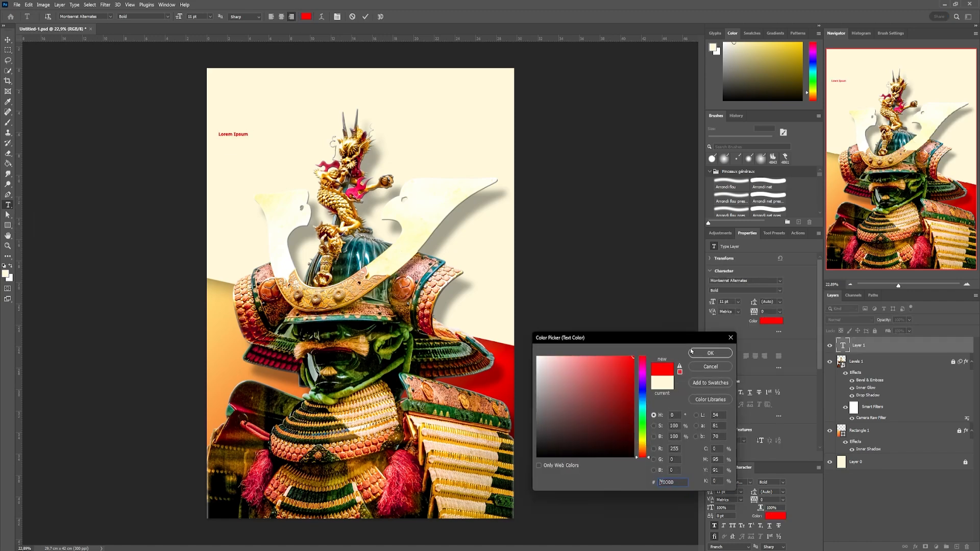
{"action": "left_click", "coordinate": [710, 353]}
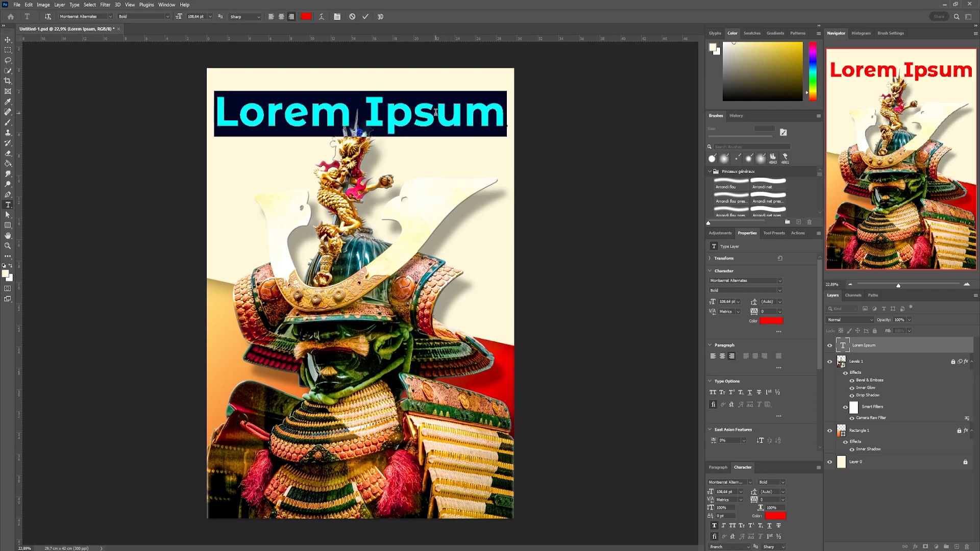
{"action": "type", "text": "HONOR"}
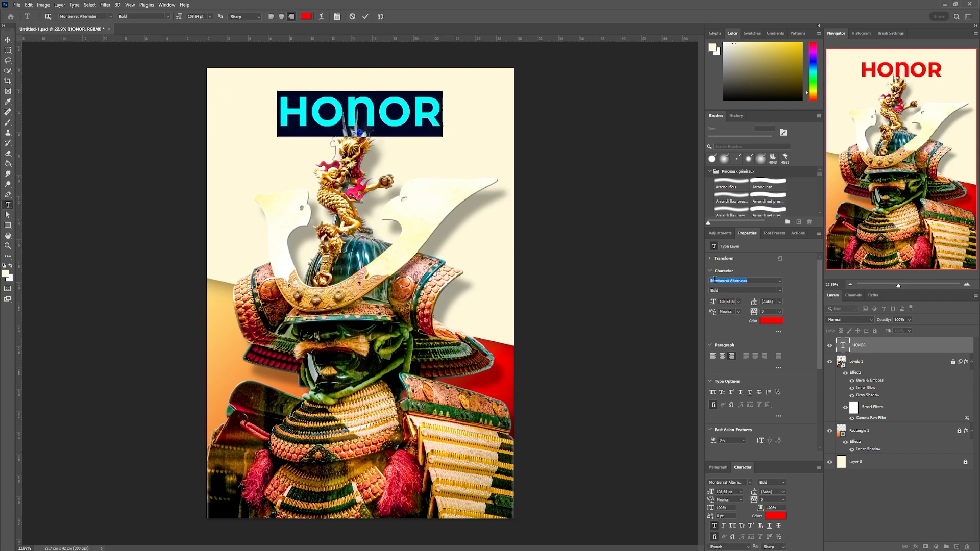
{"action": "left_click", "coordinate": [102, 17]}
{"action": "type", "text": "Discipl"}
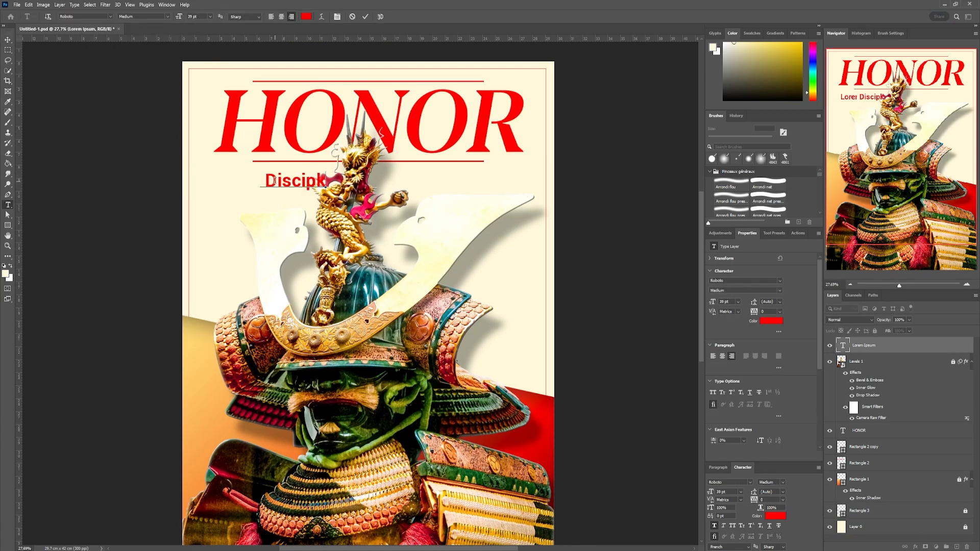
Type the 'Discipline / Tradition / Loyalty' tagline beneath HONOR.
{"action": "type", "text": "tradition / Loyalty"}
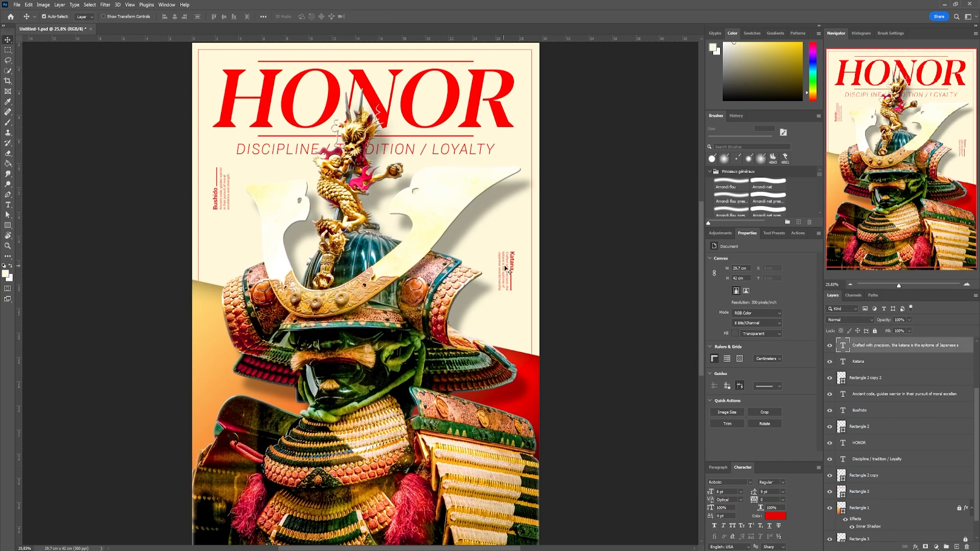
Edit the duplicated tagline layer to read 'THE WAY OF THE SAMURAI' above HONOR.
{"action": "left_click", "coordinate": [879, 378]}
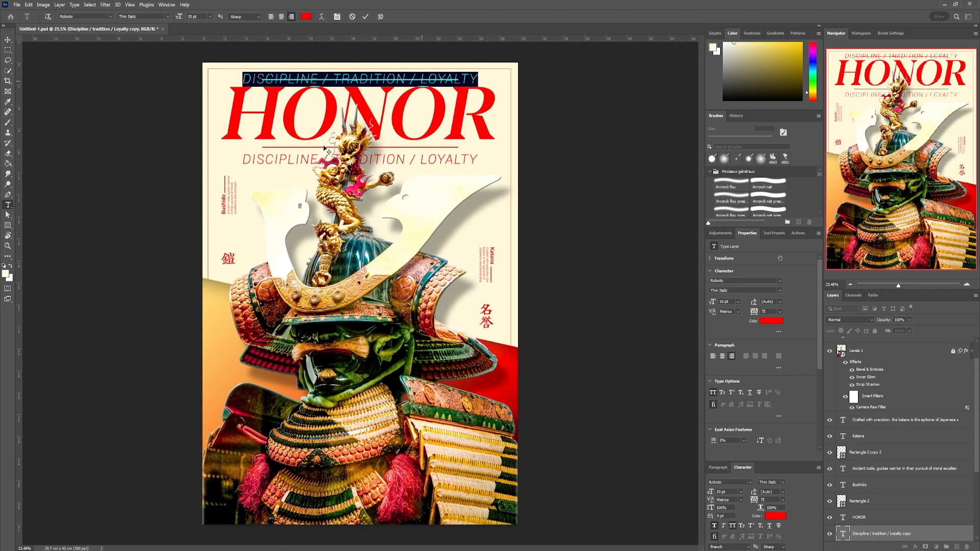
{"action": "type", "text": "THE WAY OF THE SAMO"}
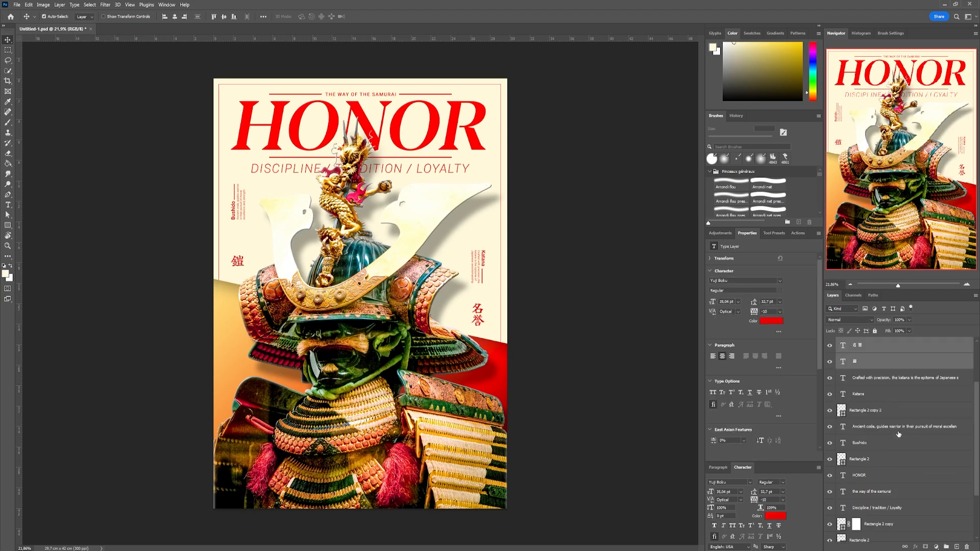
Add 'LEADS TO A LIFE OF RESILIENCE AND INNER STRENGHT' along the poster bottom.
{"action": "scroll", "scroll_direction": "down", "scroll_amount": 3}
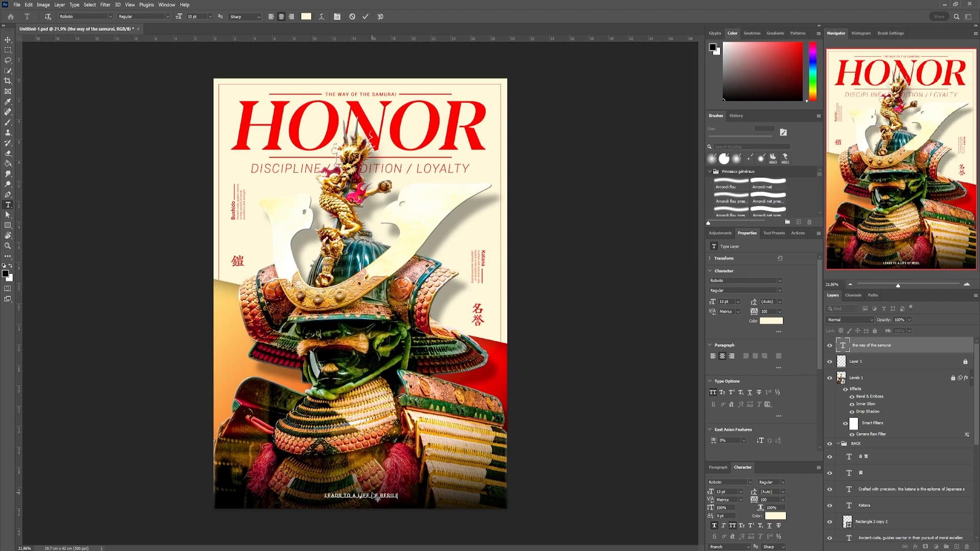
{"action": "type", "text": "LEADS TO A LIFE OF RESILIENCE AND INNER STRENGHT"}
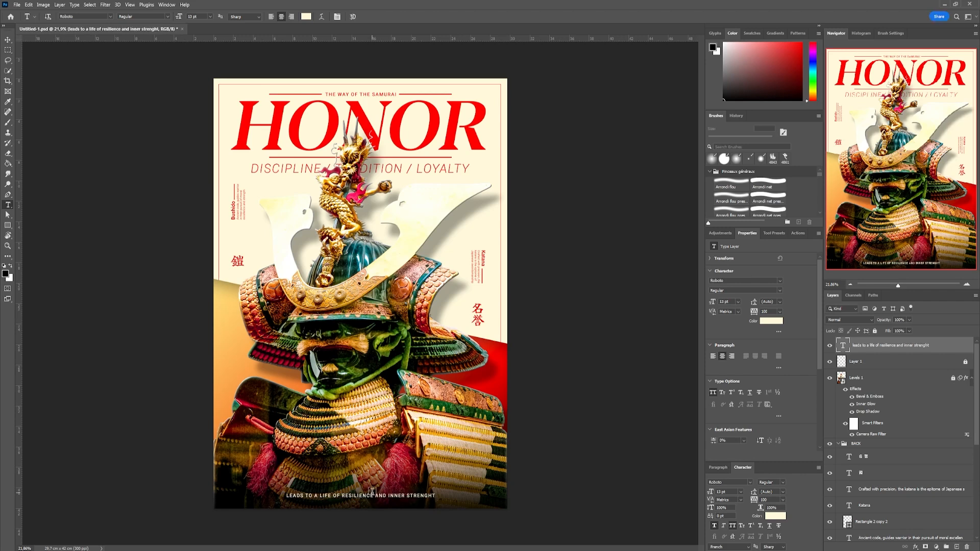
{"action": "left_click", "coordinate": [6, 39]}
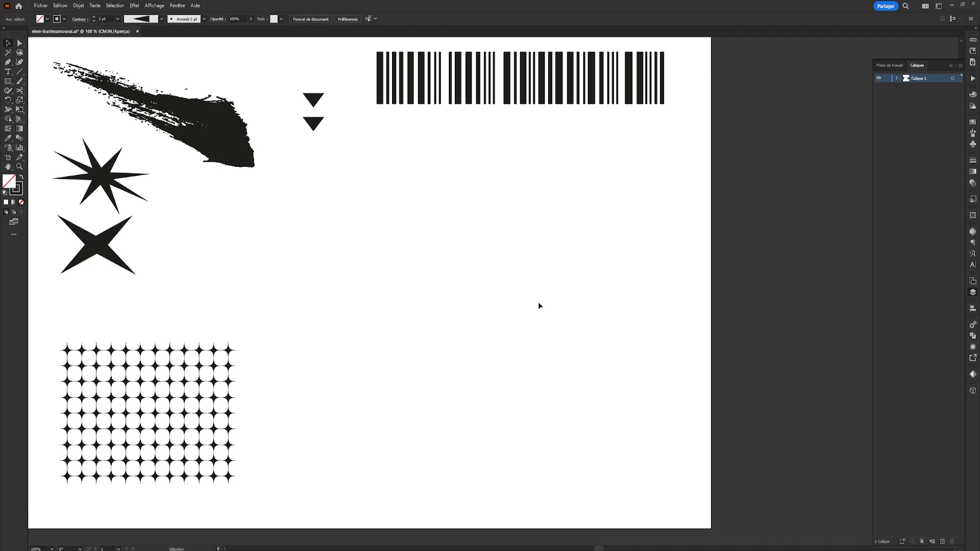
Draw a straight line with a tapered width profile and fan out rotated copies.
{"action": "left_click_drag", "start_coordinate": [395, 110], "coordinate": [393, 315]}
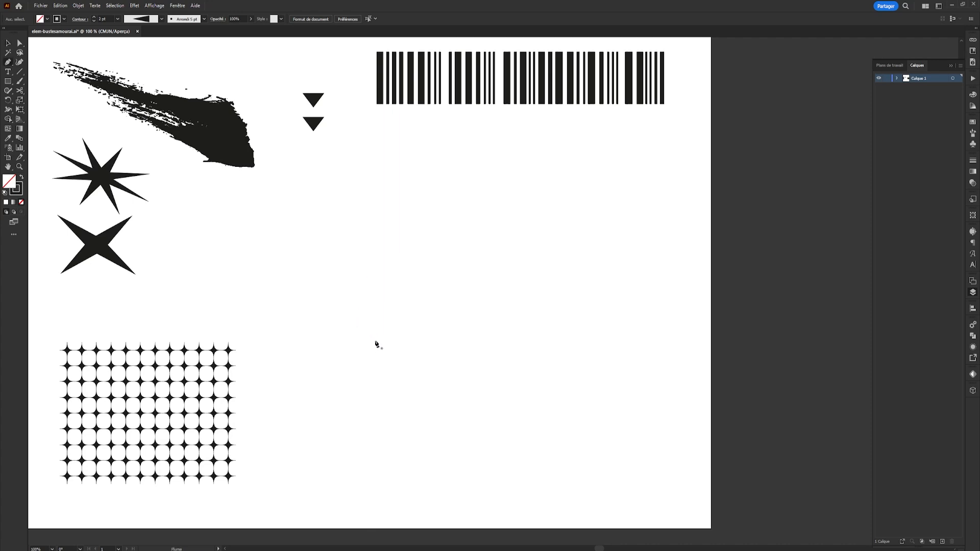
{"action": "left_click_drag", "start_coordinate": [375, 341], "coordinate": [525, 340]}
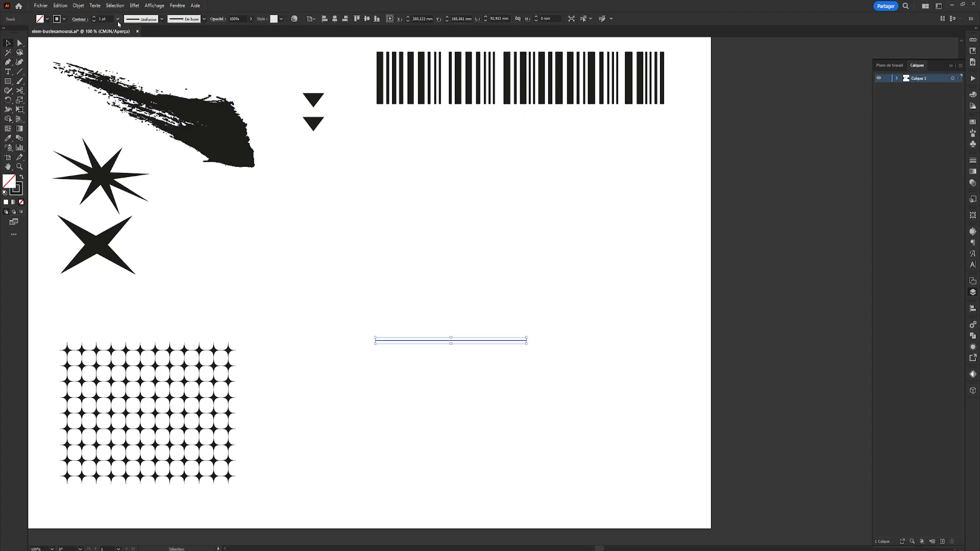
{"action": "left_click", "coordinate": [160, 19]}
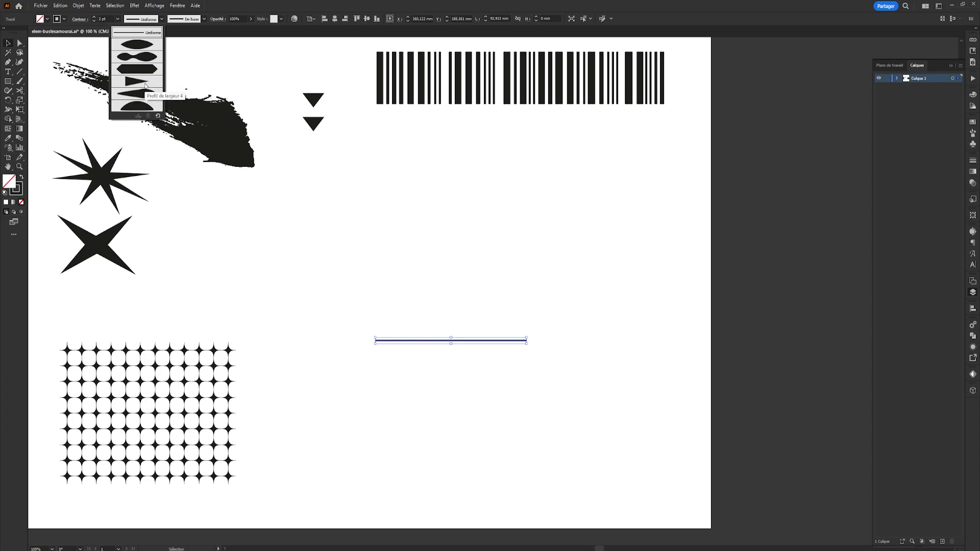
{"action": "left_click", "coordinate": [137, 86]}
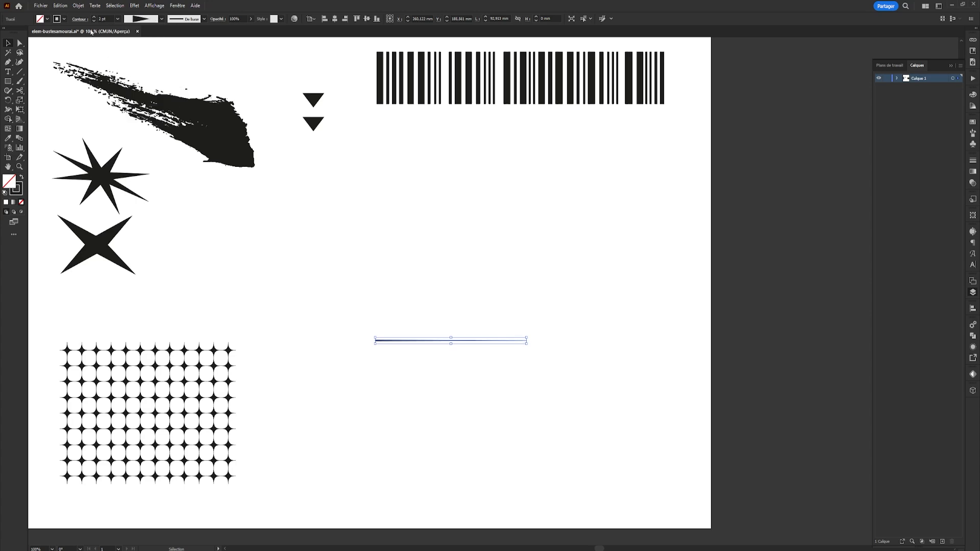
{"action": "mouse_move", "coordinate": [467, 342]}
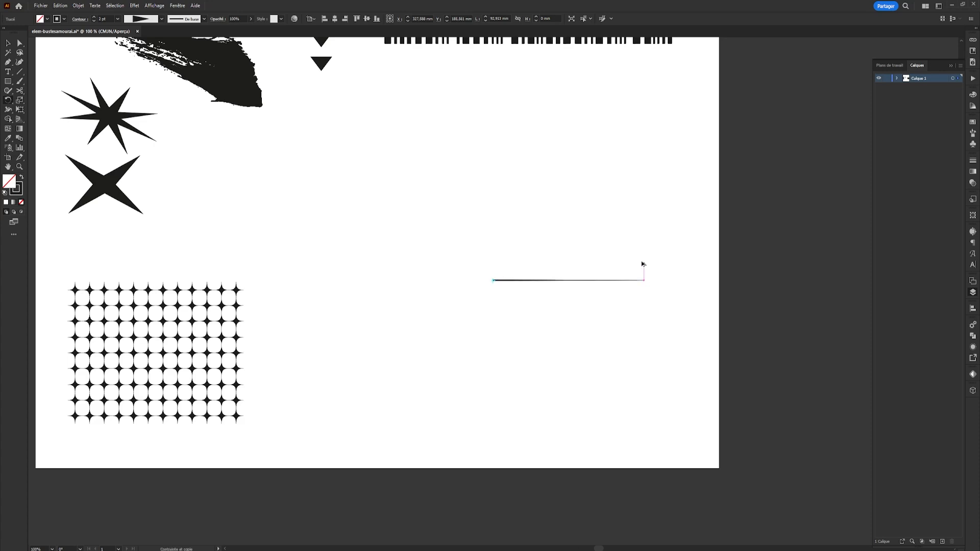
{"action": "left_click_drag", "start_coordinate": [642, 280], "coordinate": [641, 243]}
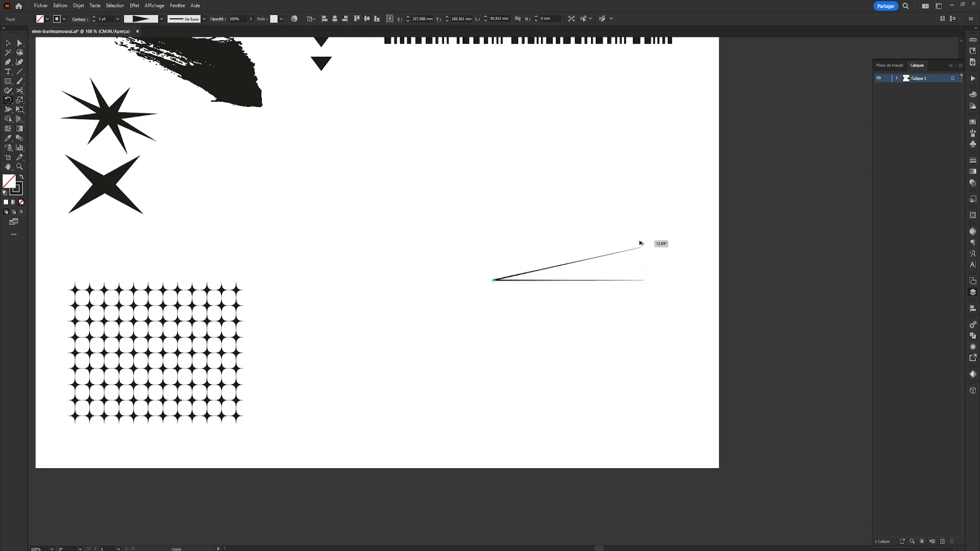
{"action": "left_click_drag", "start_coordinate": [638, 244], "coordinate": [647, 259]}
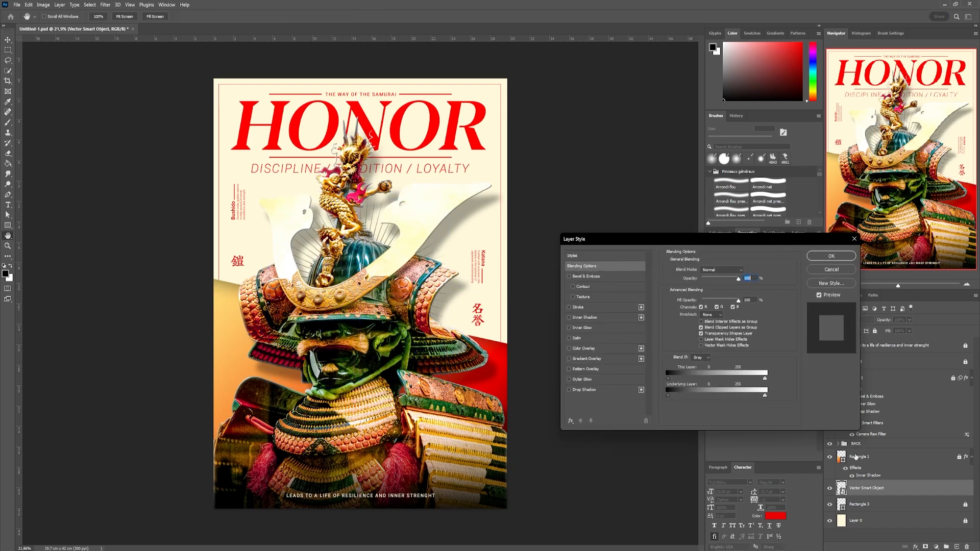
Apply a red #ff0000 Color Overlay to the Vector Smart Object layer.
{"action": "left_click", "coordinate": [569, 348]}
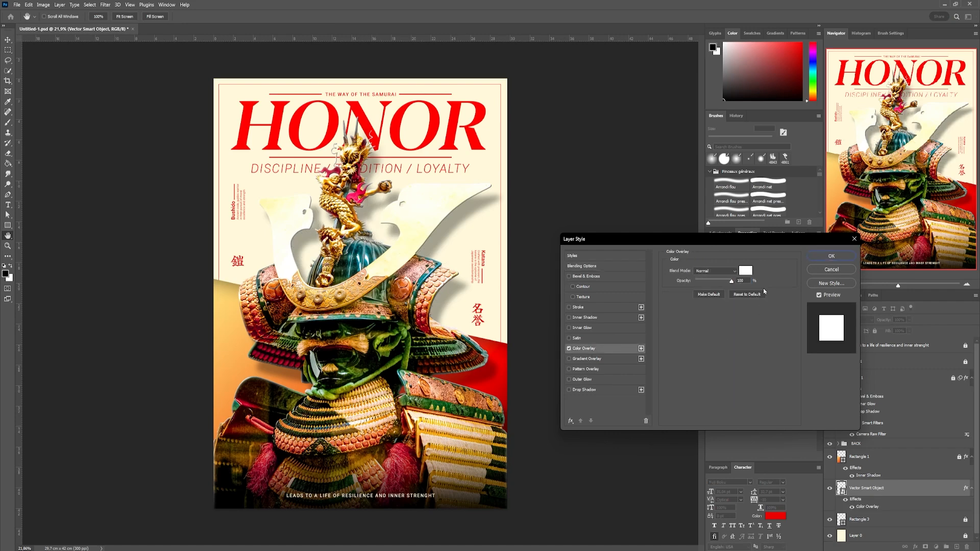
{"action": "left_click", "coordinate": [745, 271]}
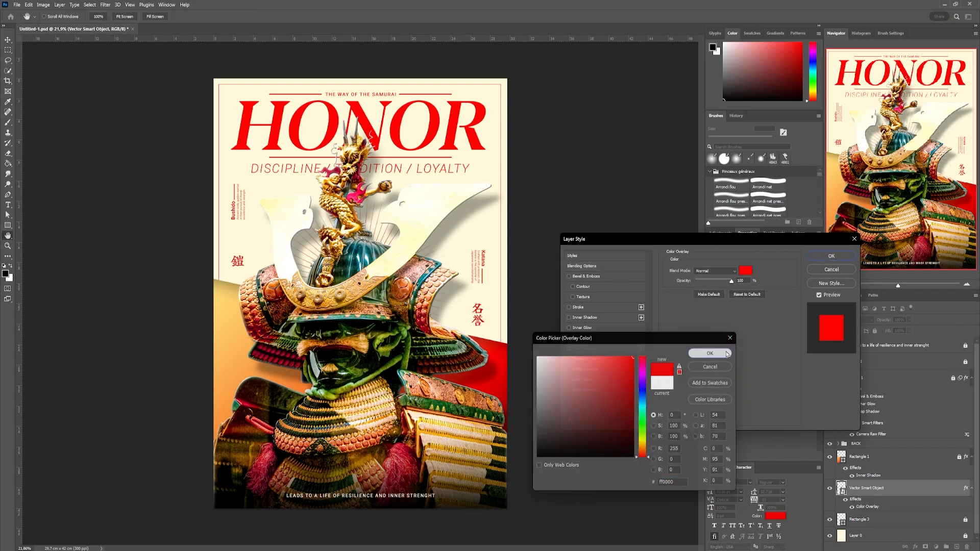
{"action": "left_click", "coordinate": [710, 353]}
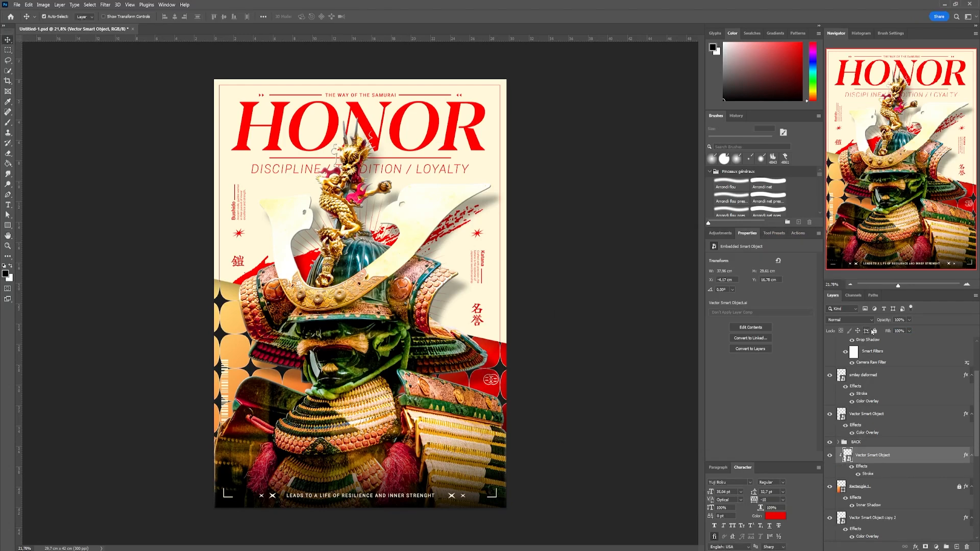
Select the top of the Layers panel to add new empty layers above the artwork.
{"action": "left_click", "coordinate": [850, 319]}
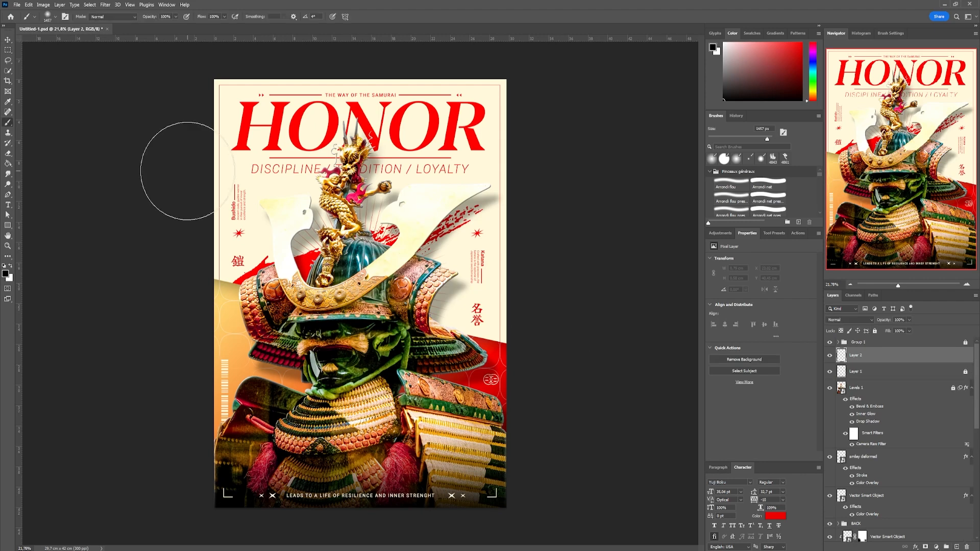
Pick a flare brush preset, then transform the crumpled paper texture over the canvas.
{"action": "left_click", "coordinate": [48, 16]}
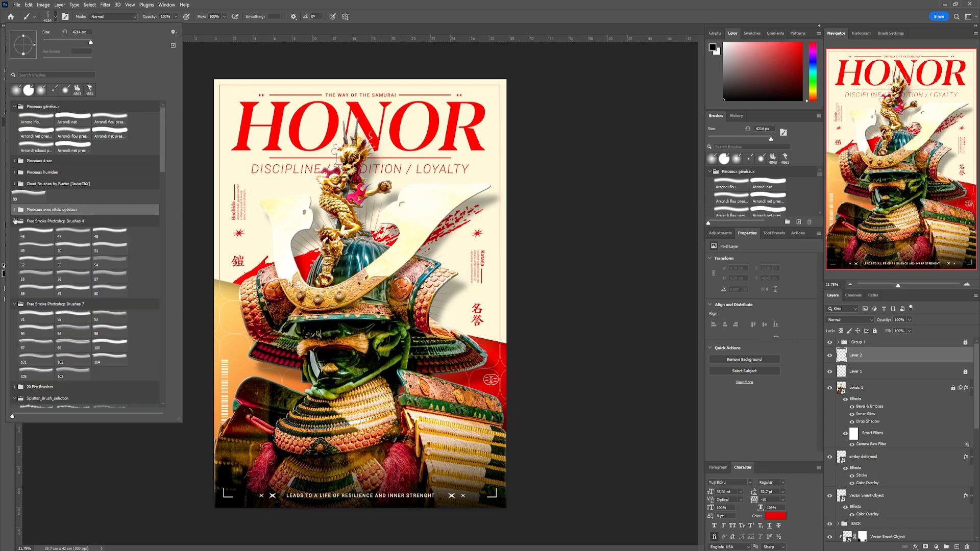
{"action": "scroll", "scroll_direction": "down", "scroll_amount": 3}
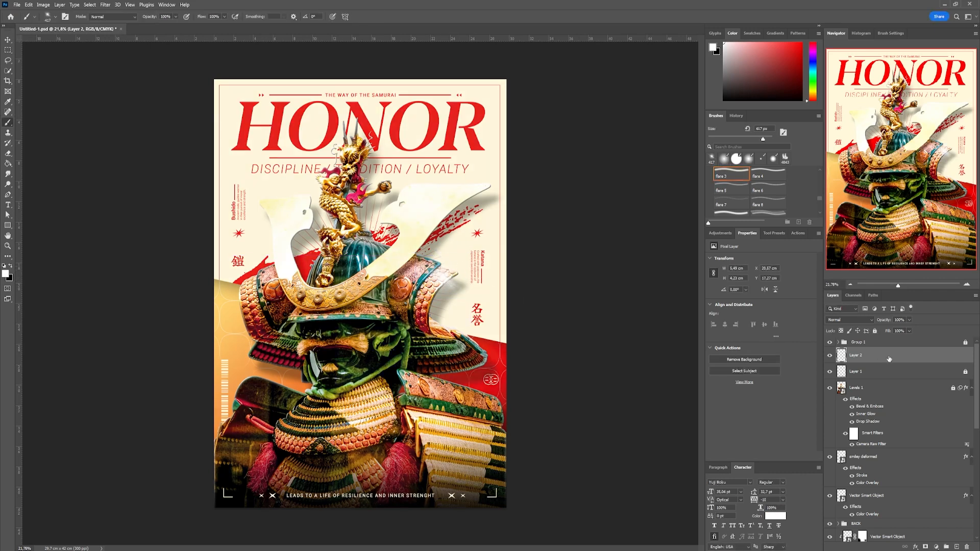
{"action": "key", "text": "Ctrl+t"}
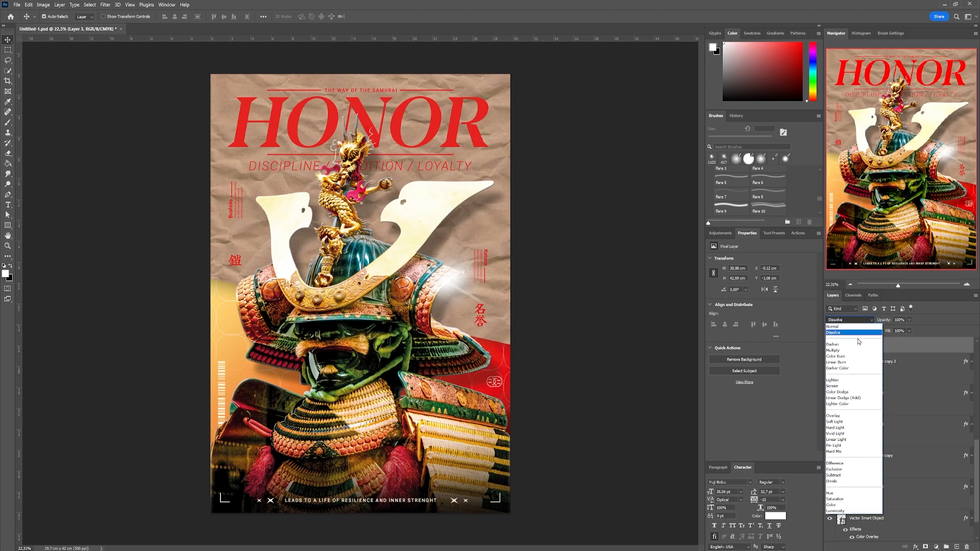
Set the paper texture to Hard Light and clip a Hue/Saturation adjustment to it.
{"action": "left_click", "coordinate": [835, 427]}
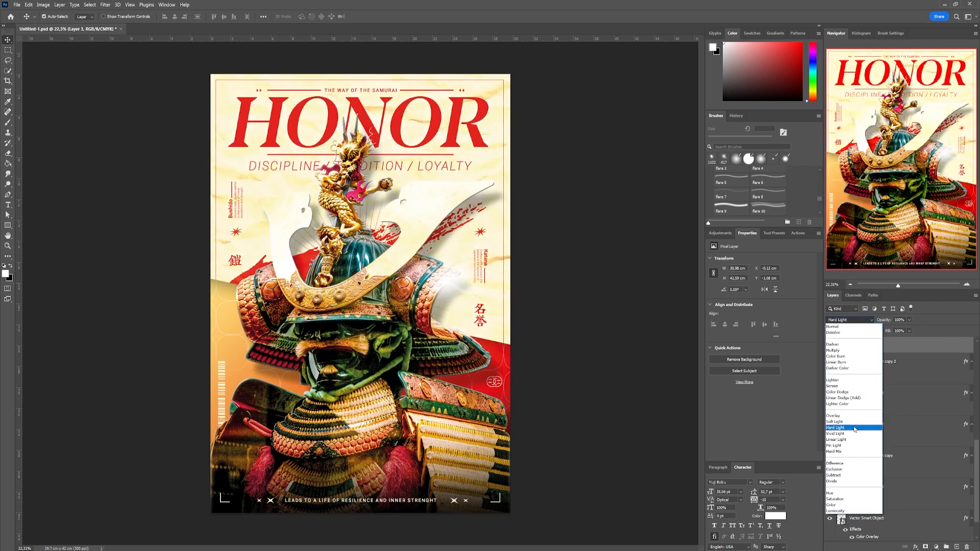
{"action": "left_click", "coordinate": [842, 427]}
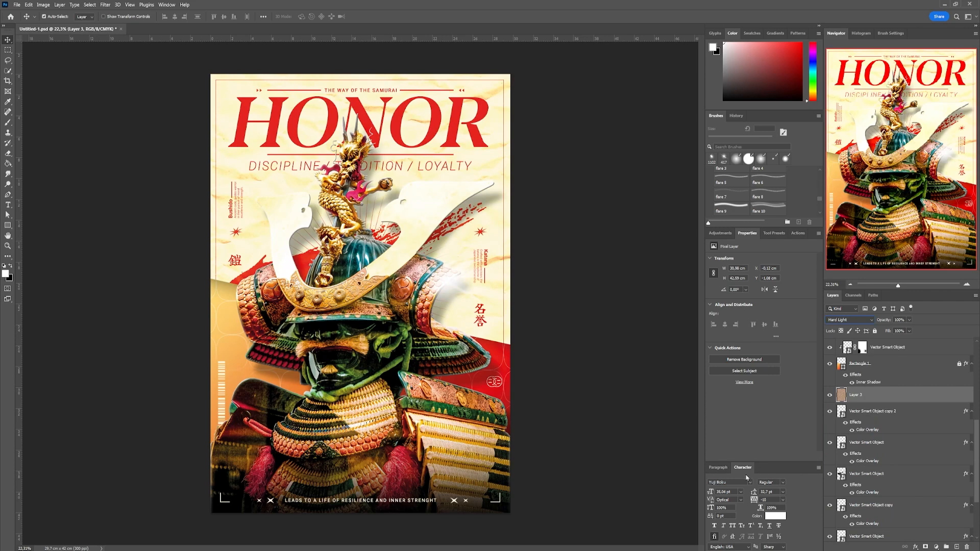
{"action": "left_click", "coordinate": [720, 233]}
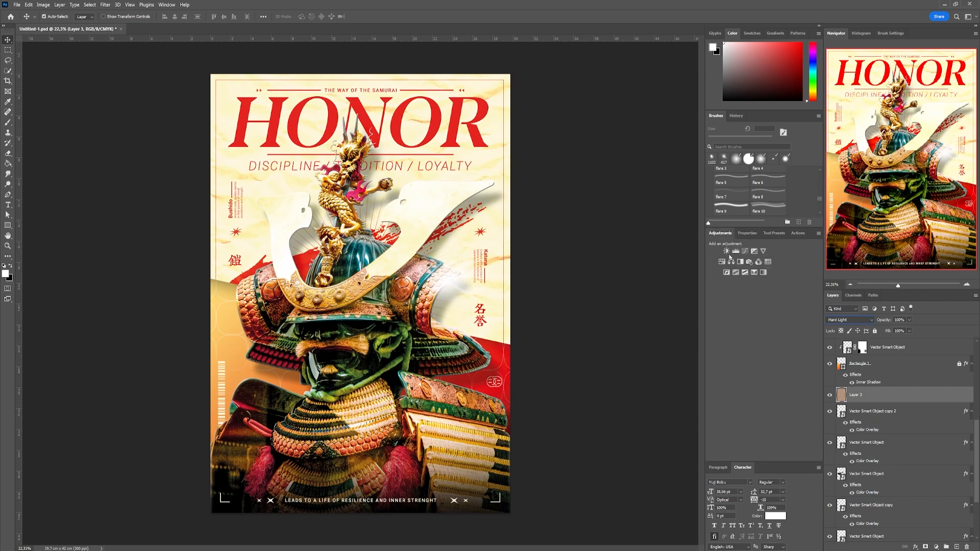
{"action": "left_click", "coordinate": [727, 251]}
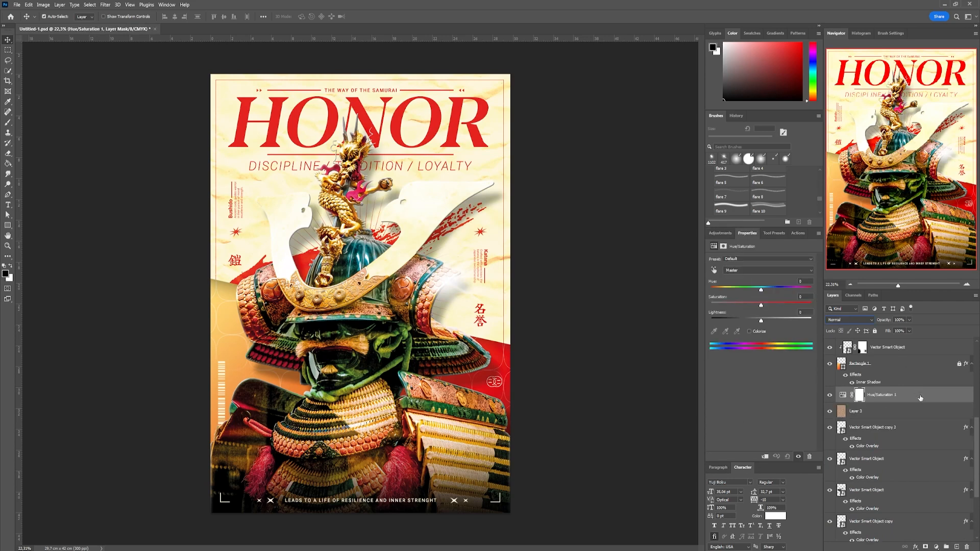
{"action": "right_click", "coordinate": [901, 394]}
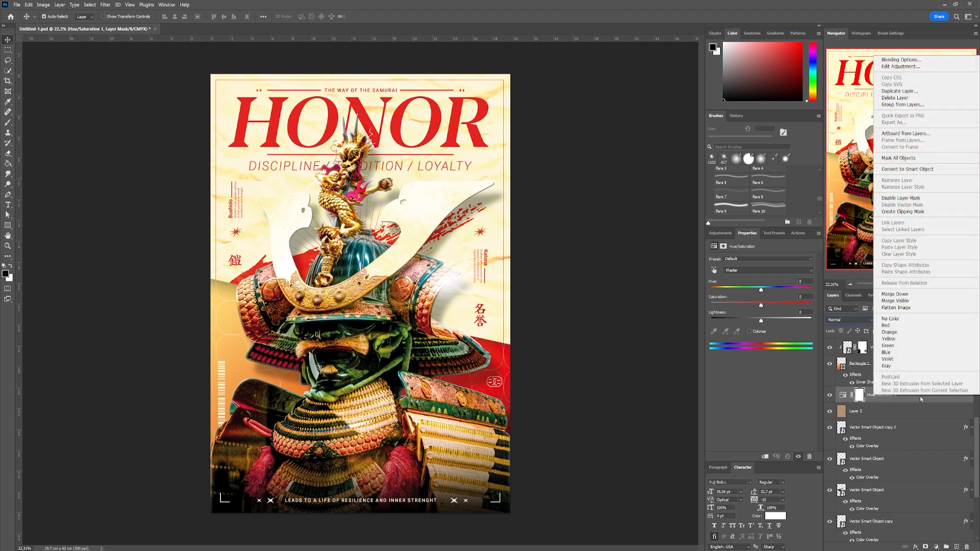
{"action": "mouse_move", "coordinate": [909, 211]}
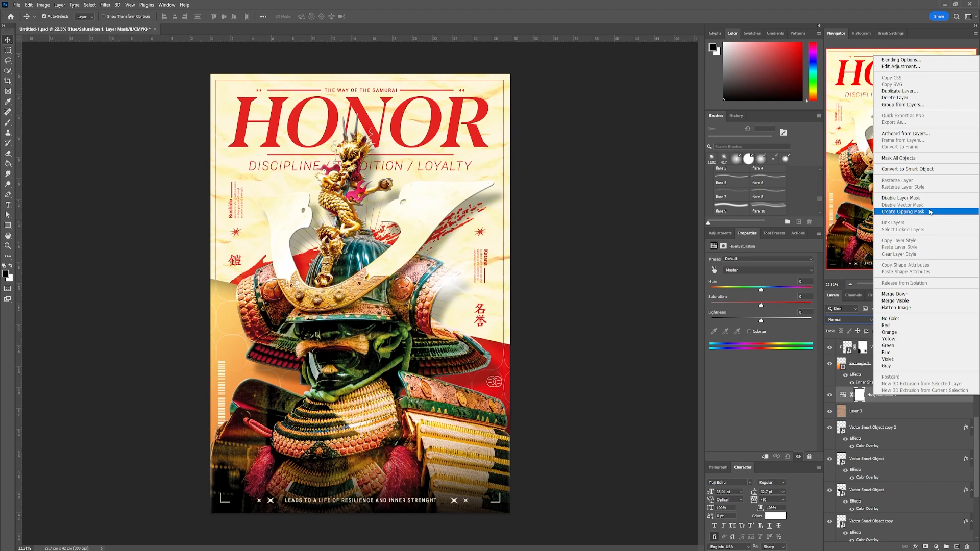
{"action": "left_click", "coordinate": [902, 211]}
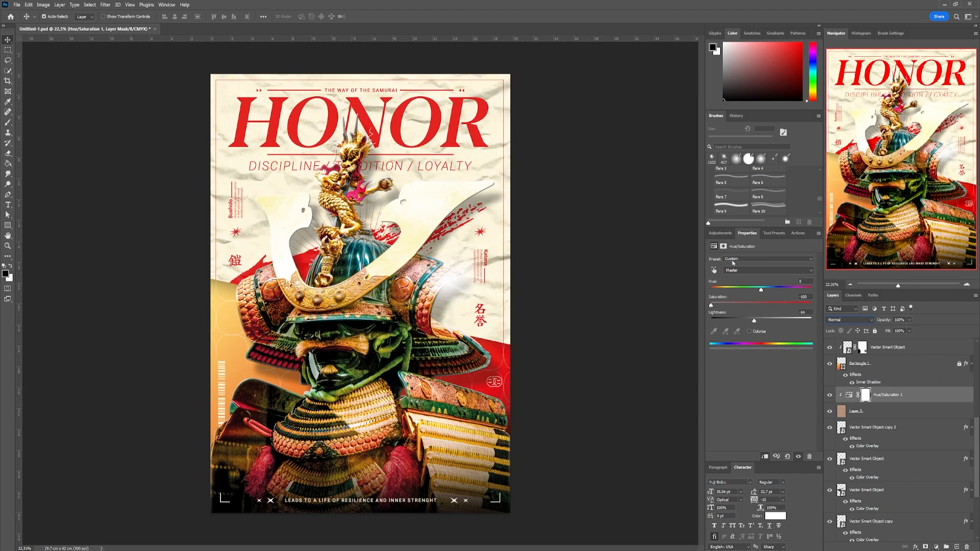
Add a Brightness/Contrast adjustment raising the paper texture's contrast.
{"action": "left_click", "coordinate": [720, 233]}
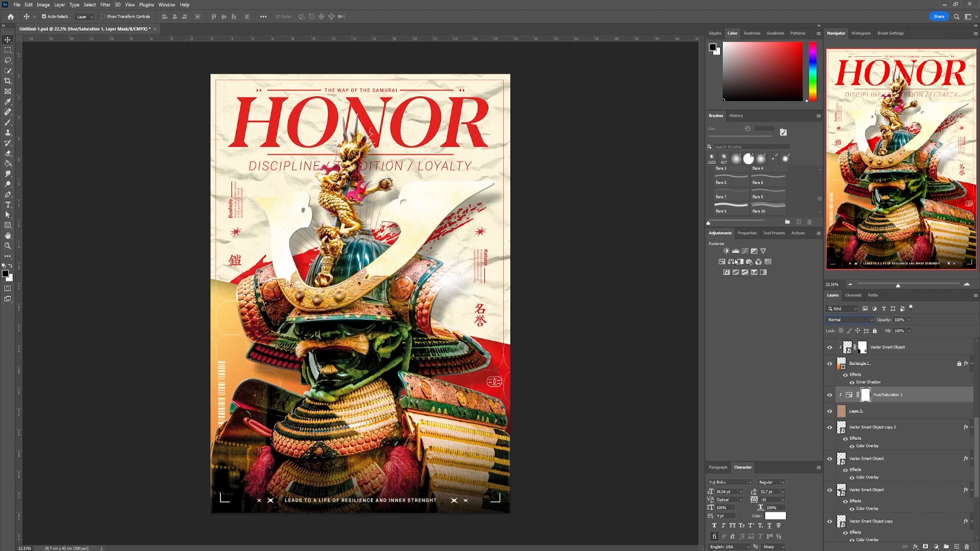
{"action": "left_click", "coordinate": [726, 251]}
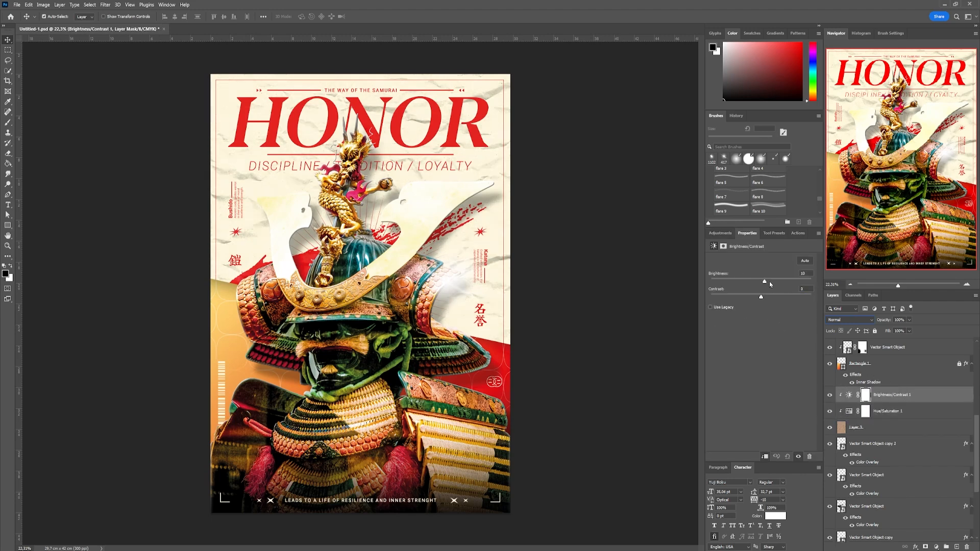
{"action": "left_click_drag", "start_coordinate": [760, 297], "coordinate": [803, 297]}
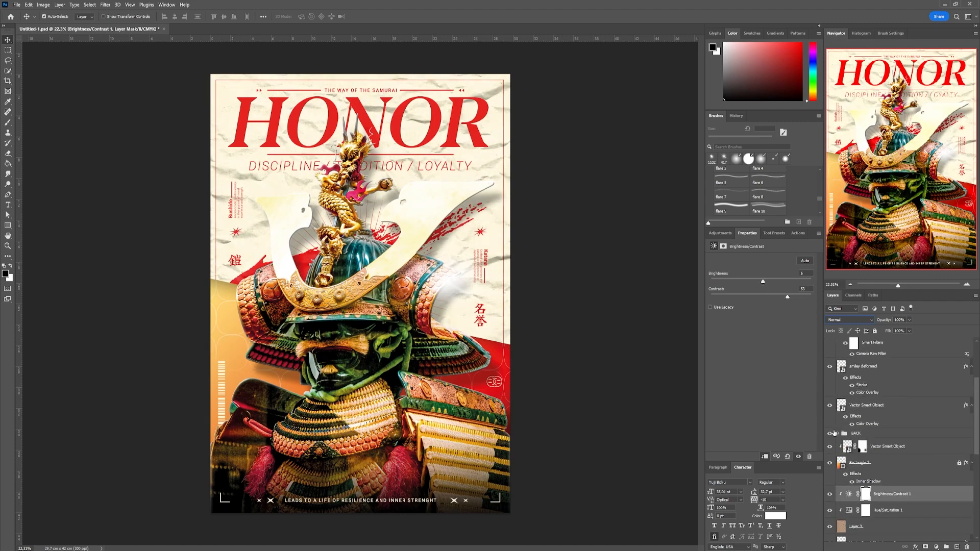
Commit the placed aluminum texture and set its blend mode to Linear Light.
{"action": "left_click", "coordinate": [877, 545]}
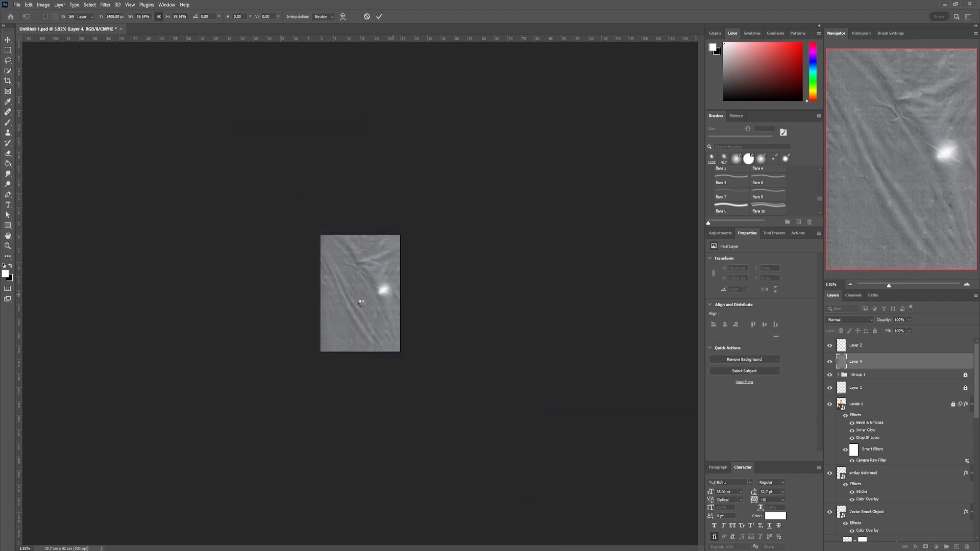
{"action": "left_click", "coordinate": [849, 320]}
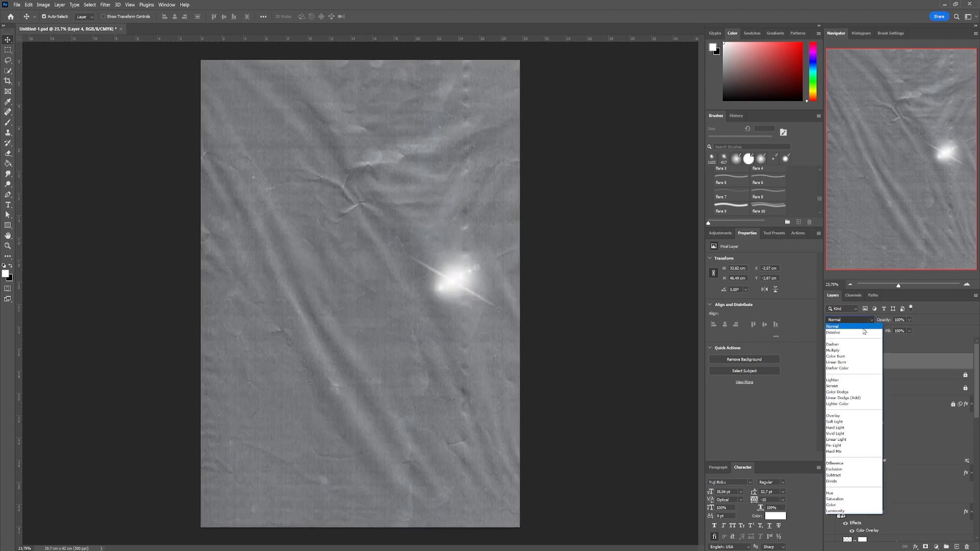
{"action": "left_click", "coordinate": [835, 439]}
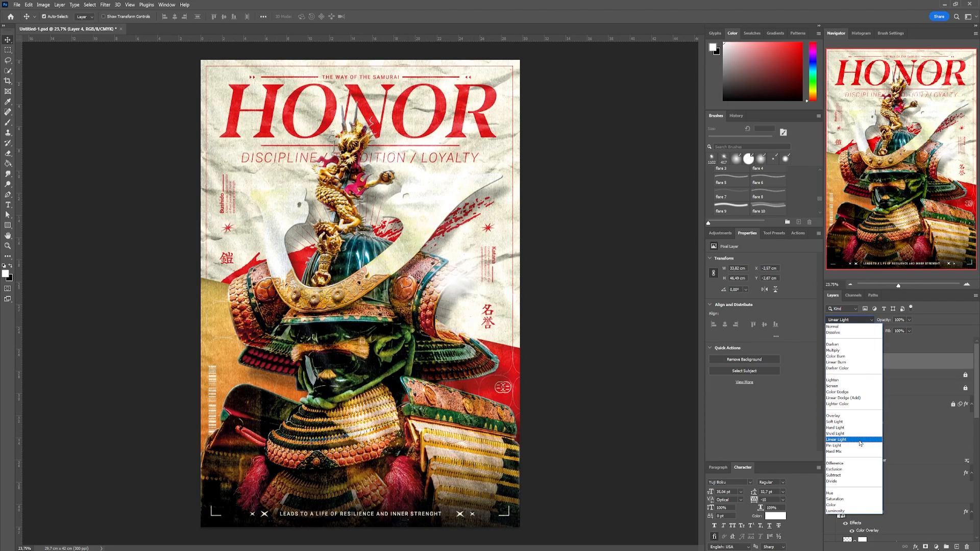
{"action": "left_click", "coordinate": [836, 439]}
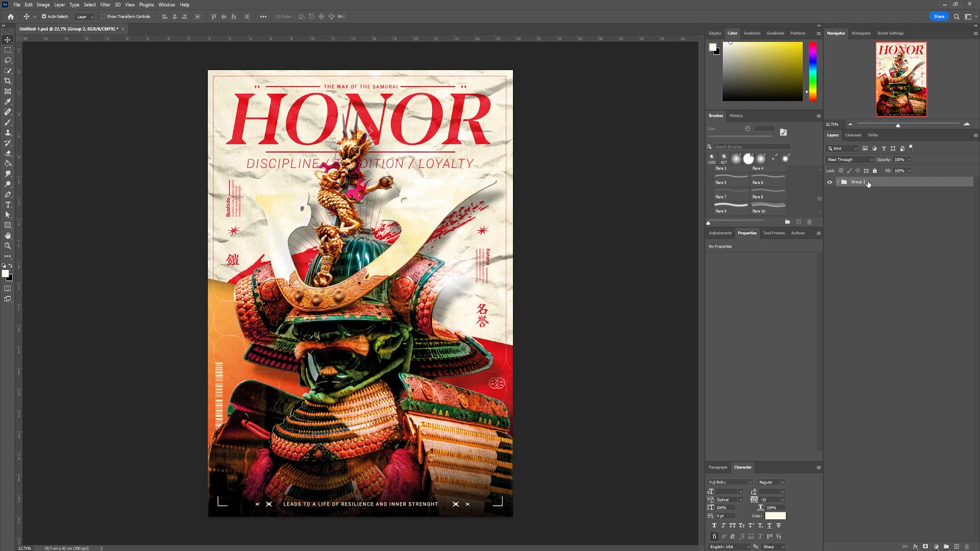
Convert the poster group to a smart object and select the whole canvas for a copy.
{"action": "right_click", "coordinate": [865, 182]}
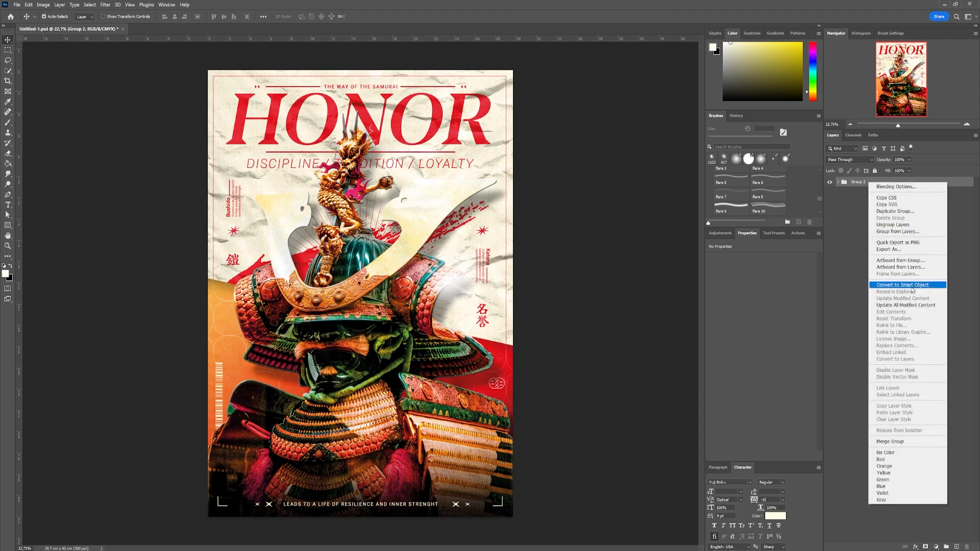
{"action": "left_click", "coordinate": [902, 285]}
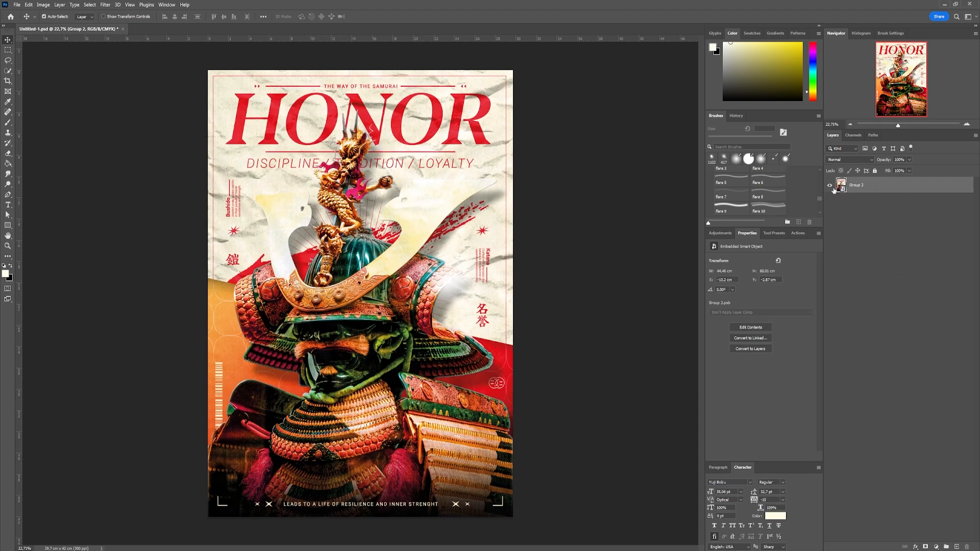
{"action": "key", "text": "Ctrl+A"}
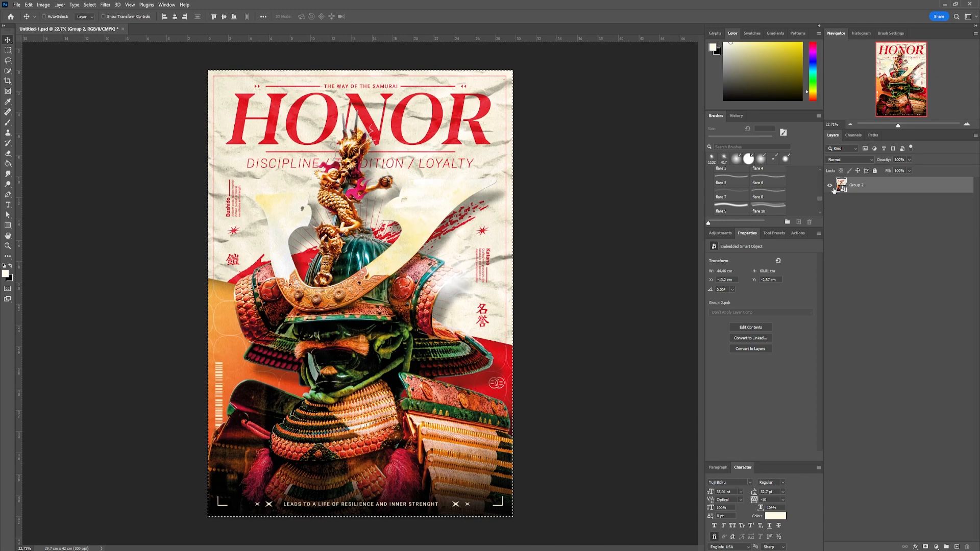
{"action": "right_click", "coordinate": [854, 185]}
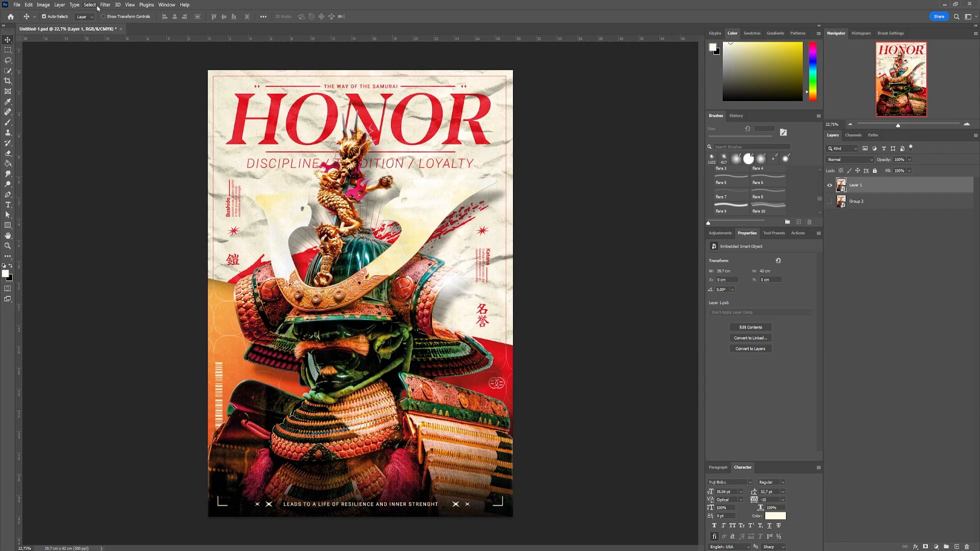
In Camera Raw, raise Grain, lower Vignetting, and tweak Color Mixer yellows and Red Primary hue.
{"action": "left_click", "coordinate": [104, 4]}
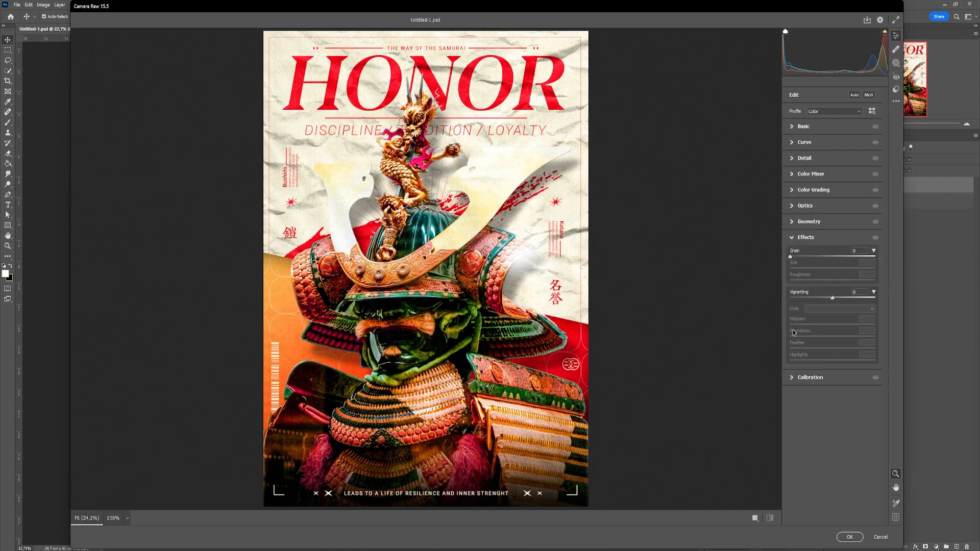
{"action": "left_click_drag", "start_coordinate": [790, 256], "coordinate": [808, 257]}
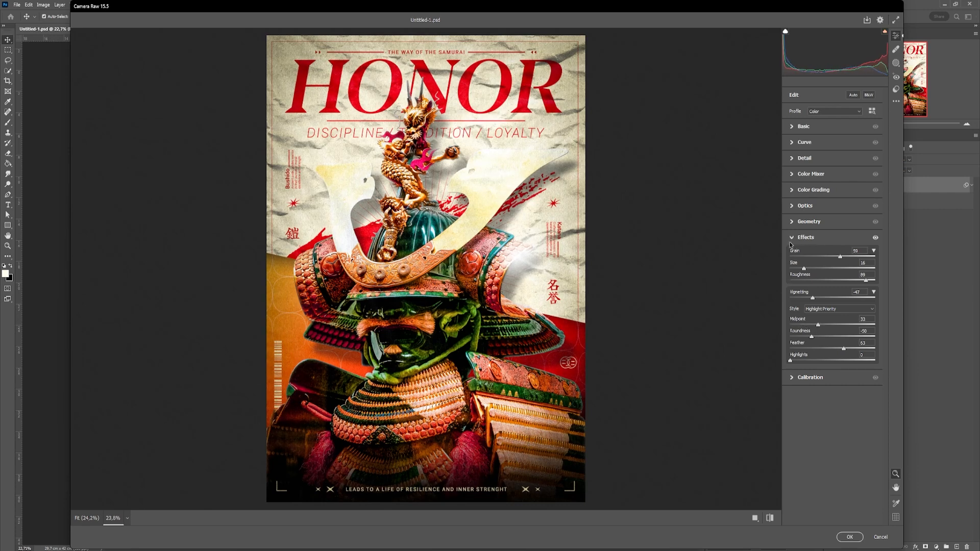
{"action": "left_click", "coordinate": [802, 126]}
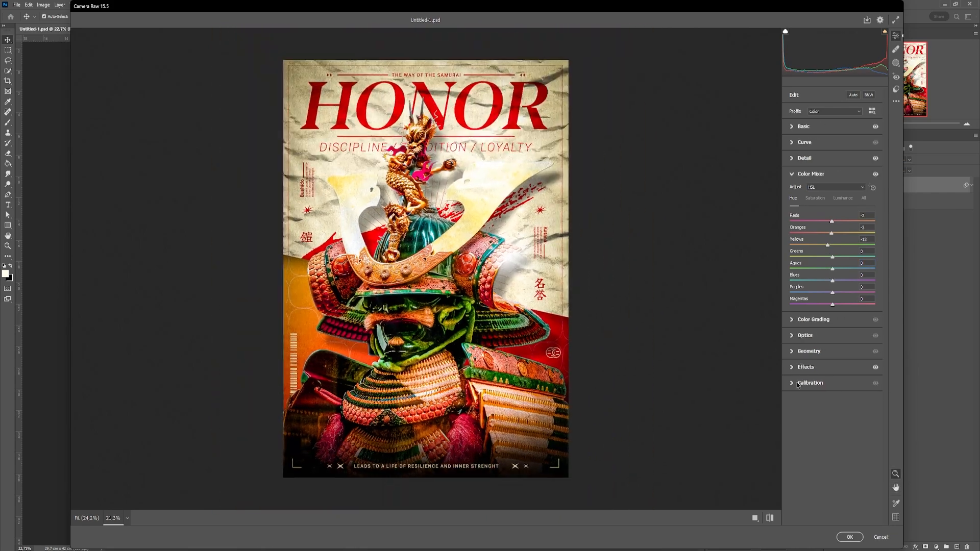
{"action": "left_click", "coordinate": [810, 382]}
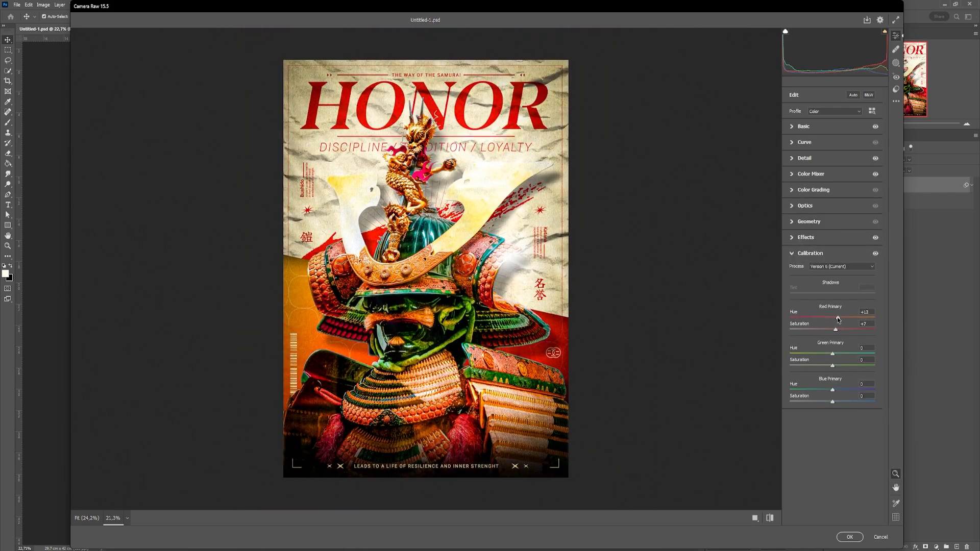